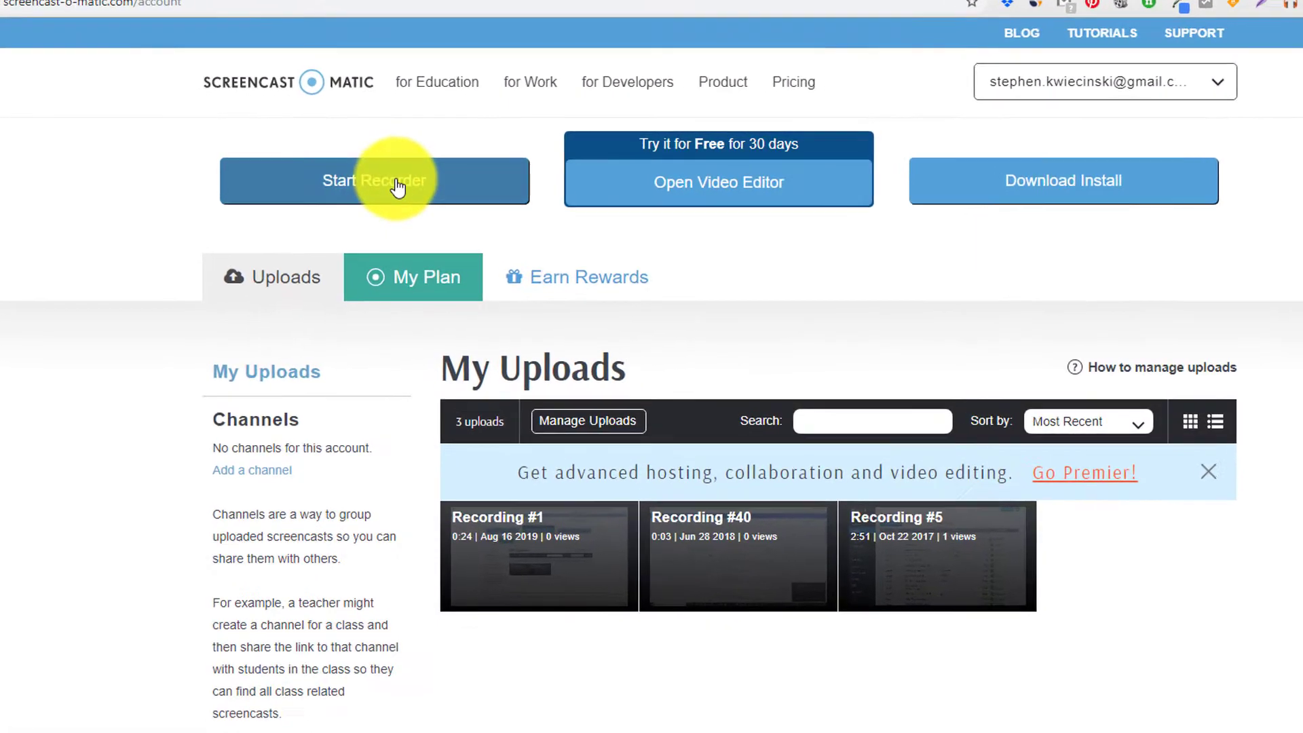
Step: Request a new recording from the account page, bringing up the Get recorder launcher prompt
{"action": "scroll", "scroll_direction": "down", "scroll_amount": 3}
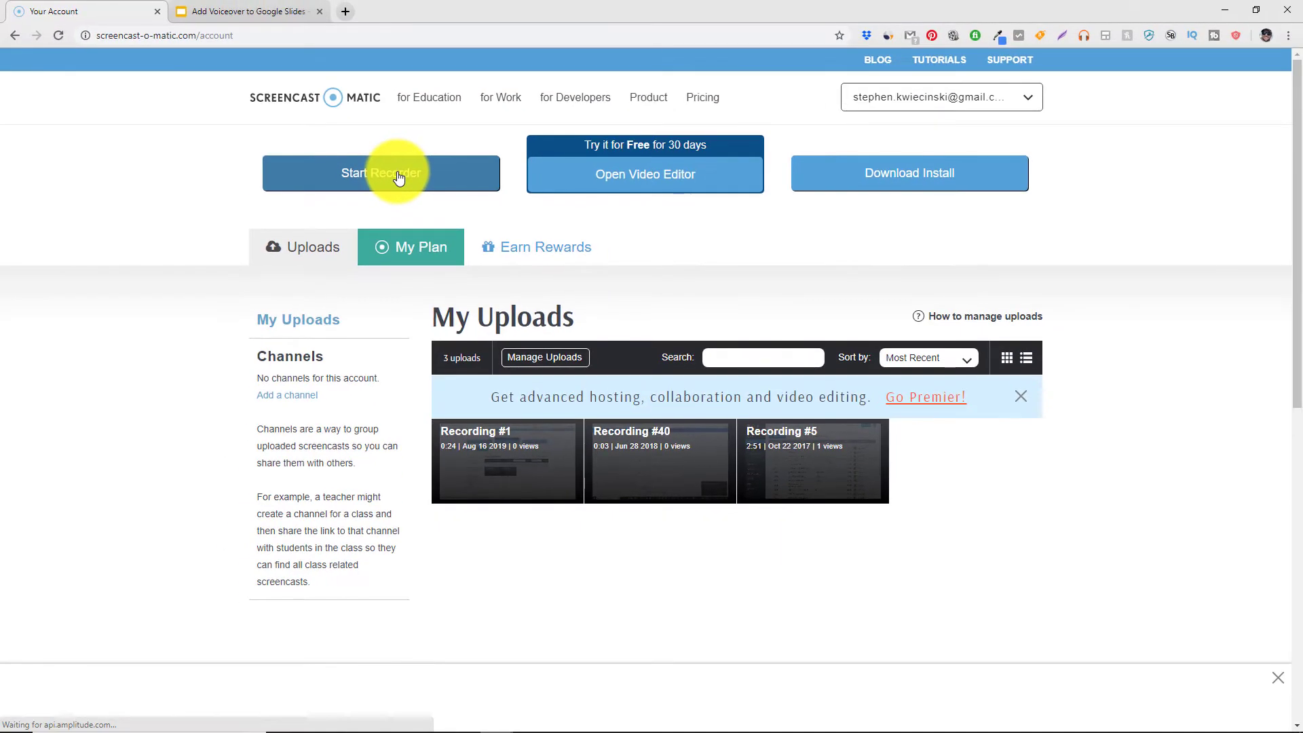
{"action": "left_click", "coordinate": [380, 173]}
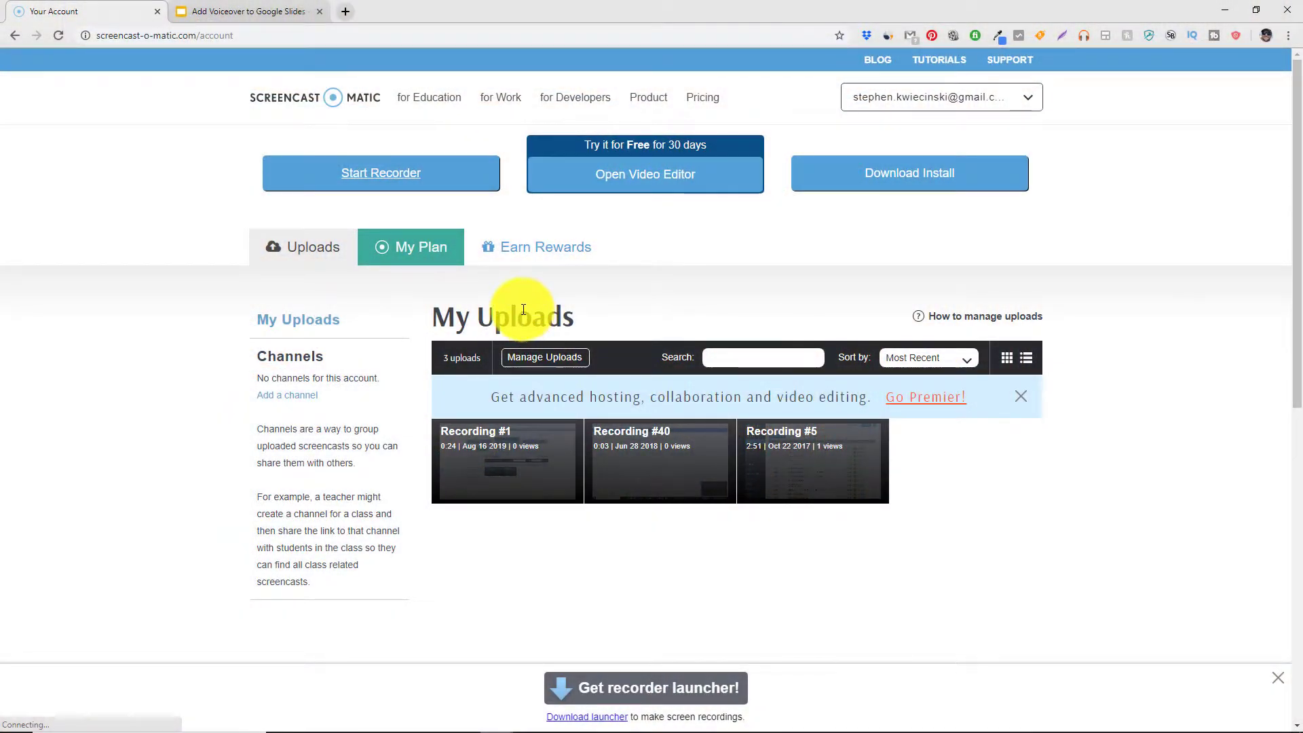
{"action": "mouse_move", "coordinate": [573, 619]}
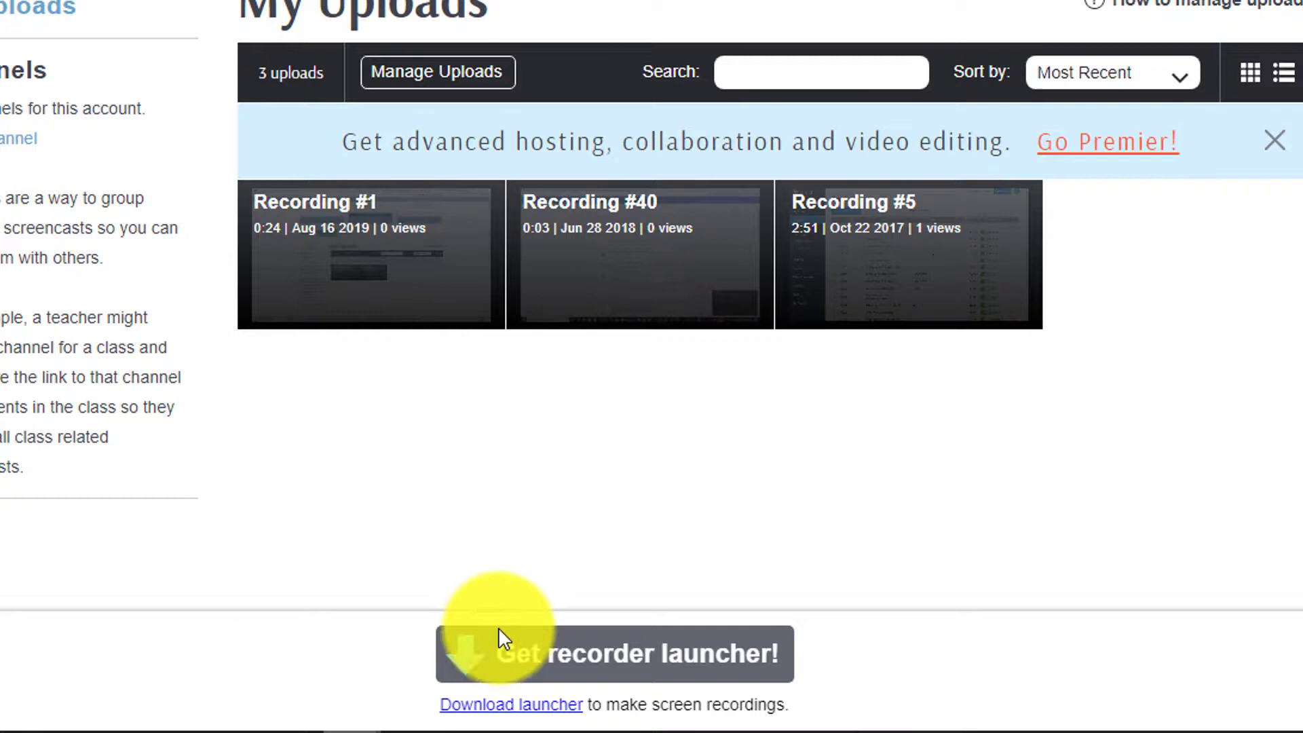
Step: Download the recorder launcher, run its installer and acknowledge the Screen Recorder Ready message
{"action": "left_click", "coordinate": [613, 653]}
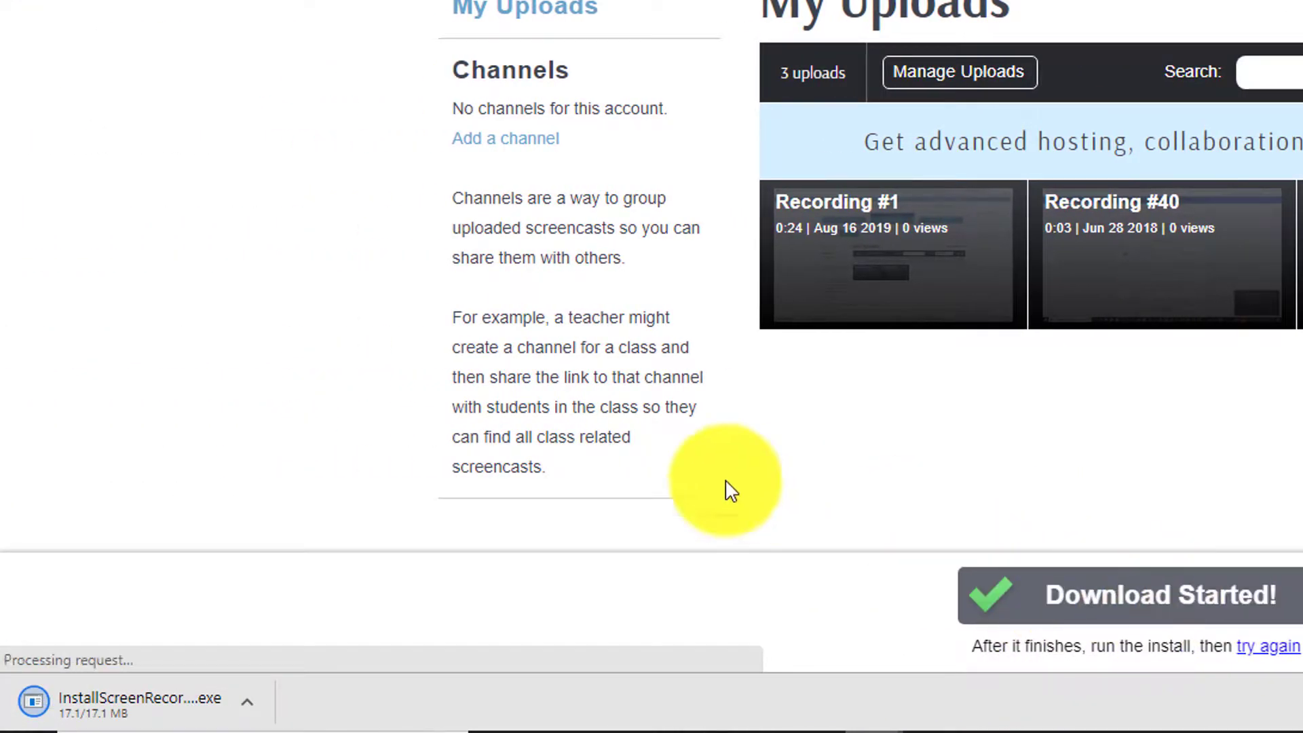
{"action": "mouse_move", "coordinate": [166, 694]}
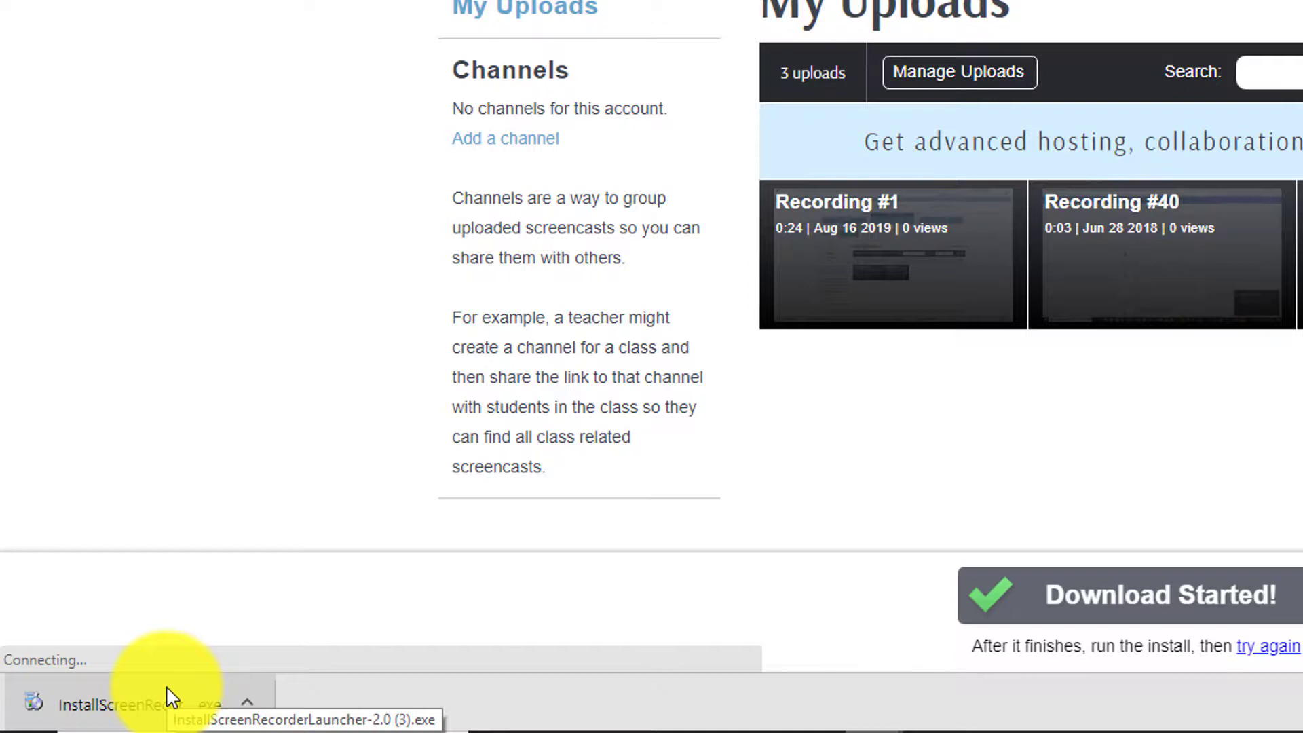
{"action": "left_click", "coordinate": [117, 705]}
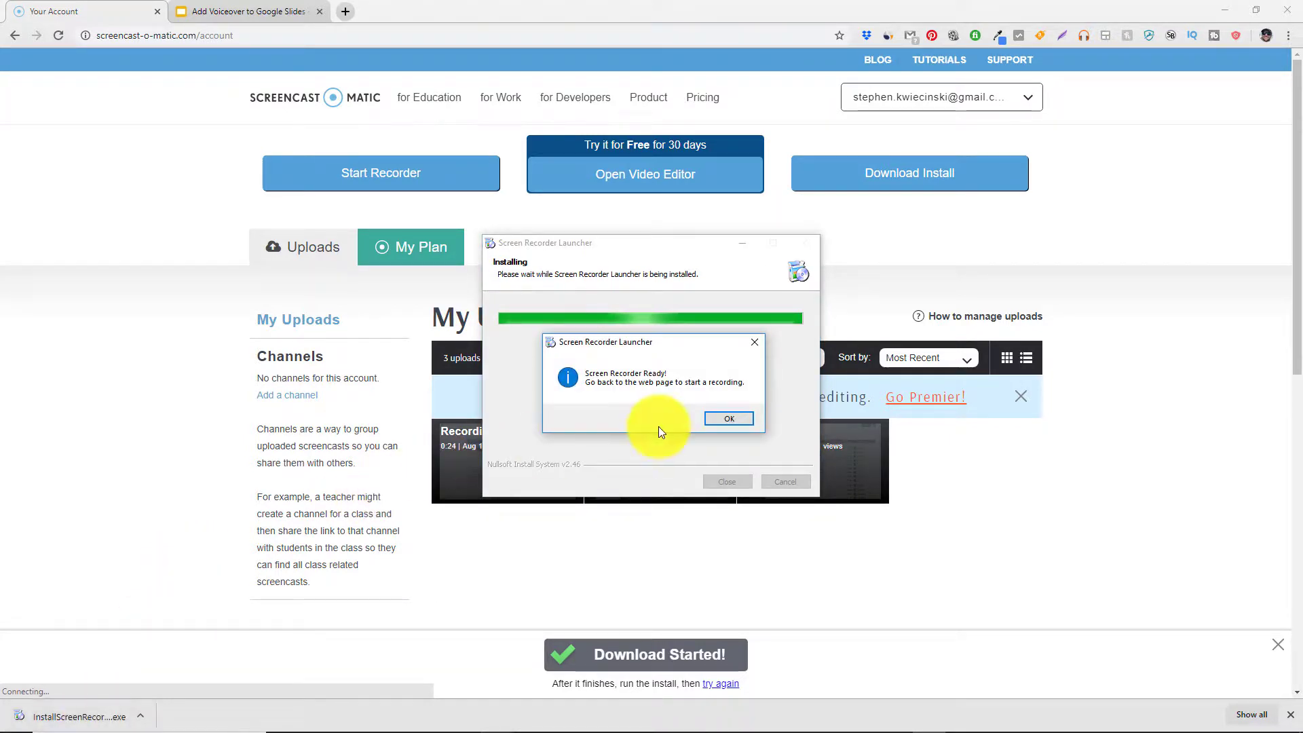
{"action": "left_click", "coordinate": [728, 419]}
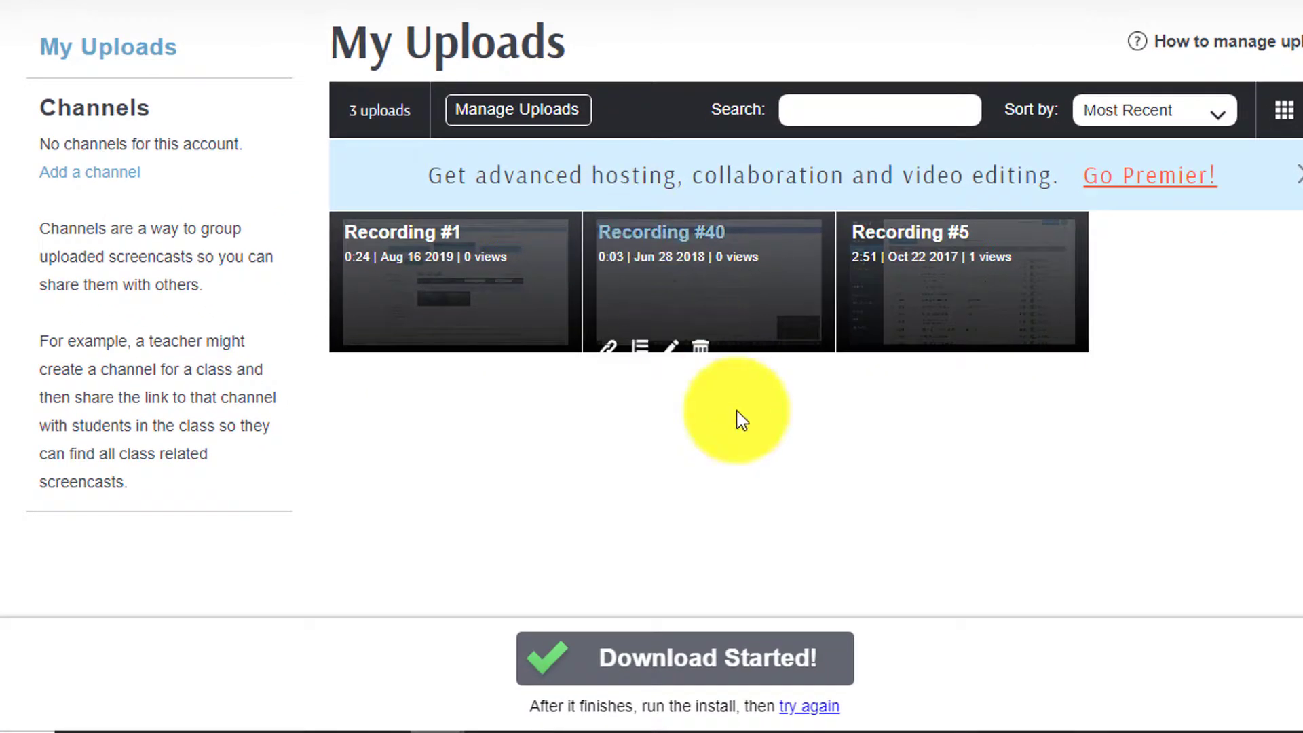
{"action": "mouse_move", "coordinate": [486, 131]}
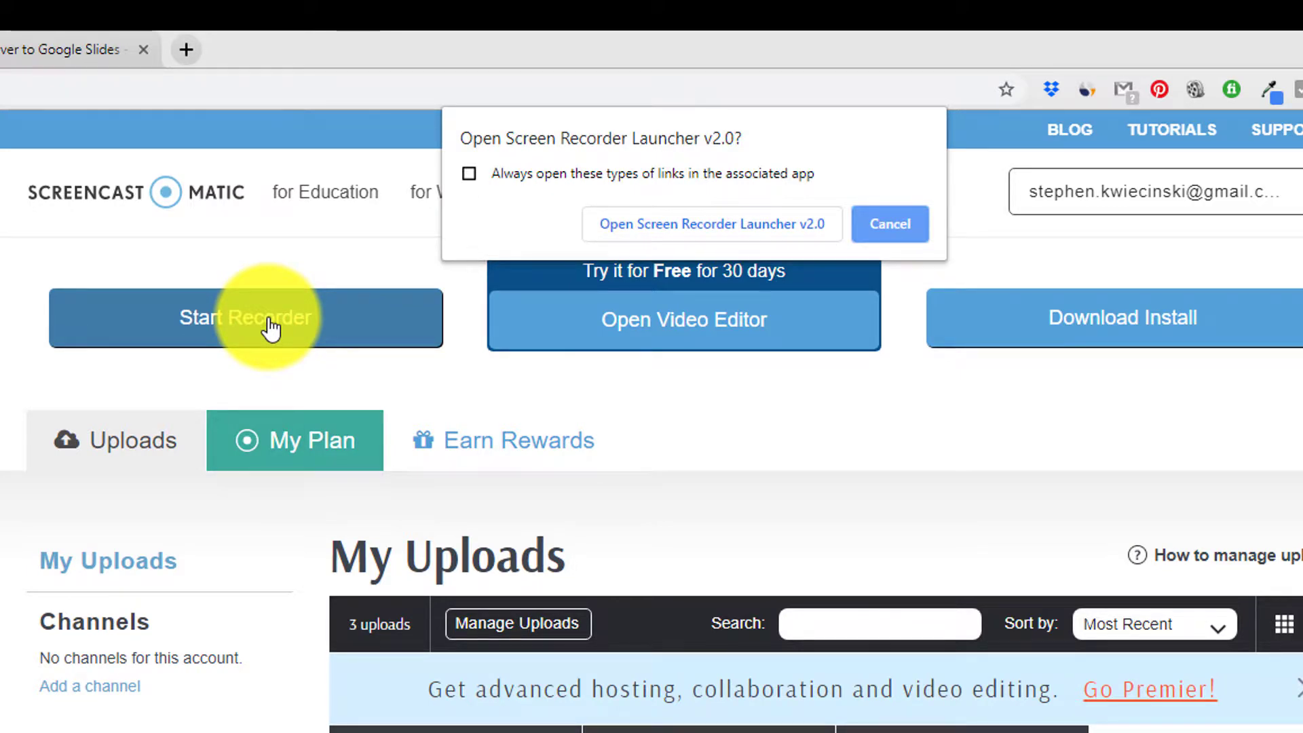
Step: Allow Screen Recorder Launcher v2.0 to open so the capture frame and Record settings appear
{"action": "left_click", "coordinate": [888, 224]}
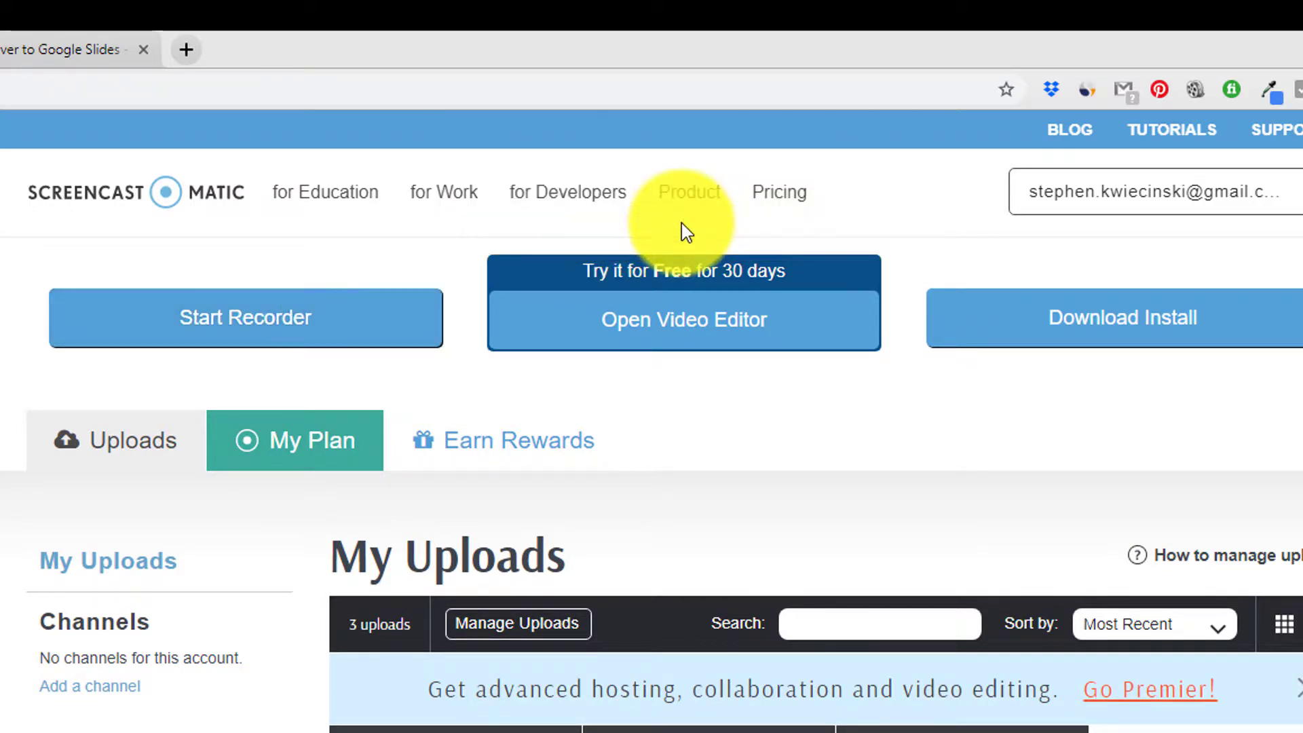
{"action": "left_click", "coordinate": [245, 317]}
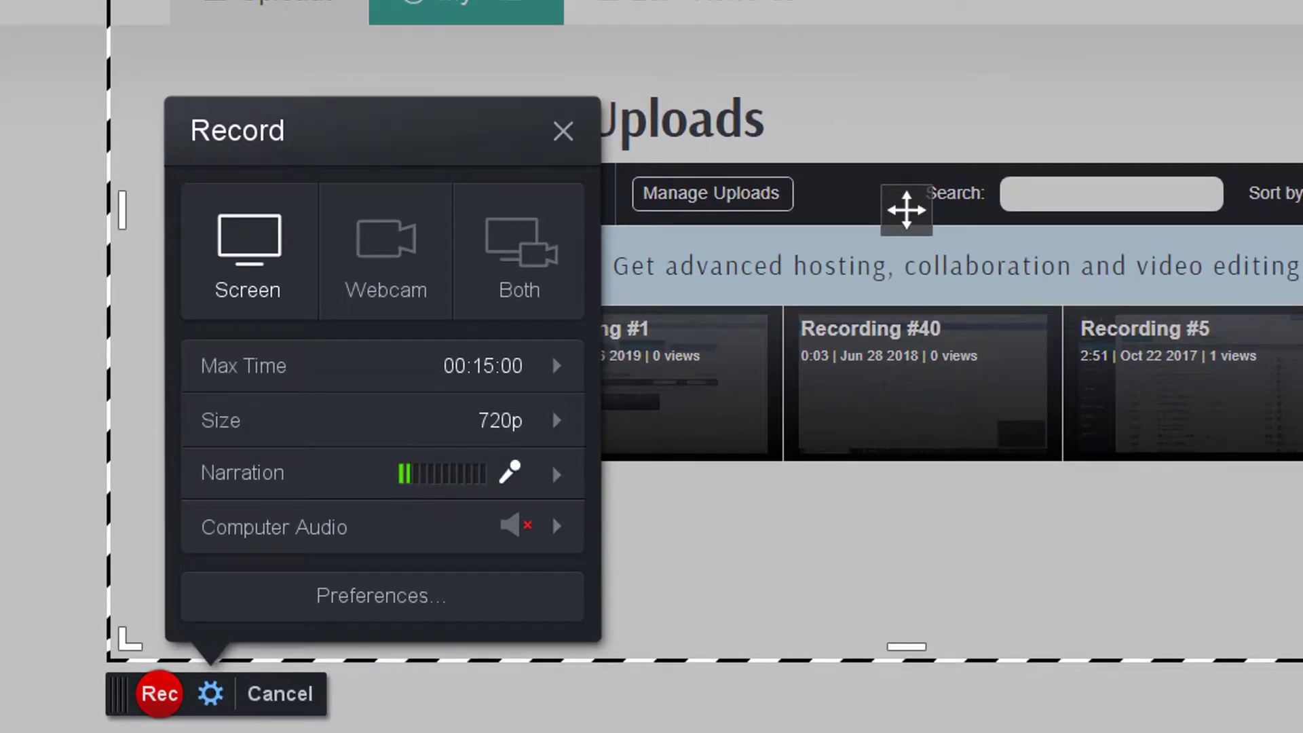
{"action": "mouse_move", "coordinate": [539, 435]}
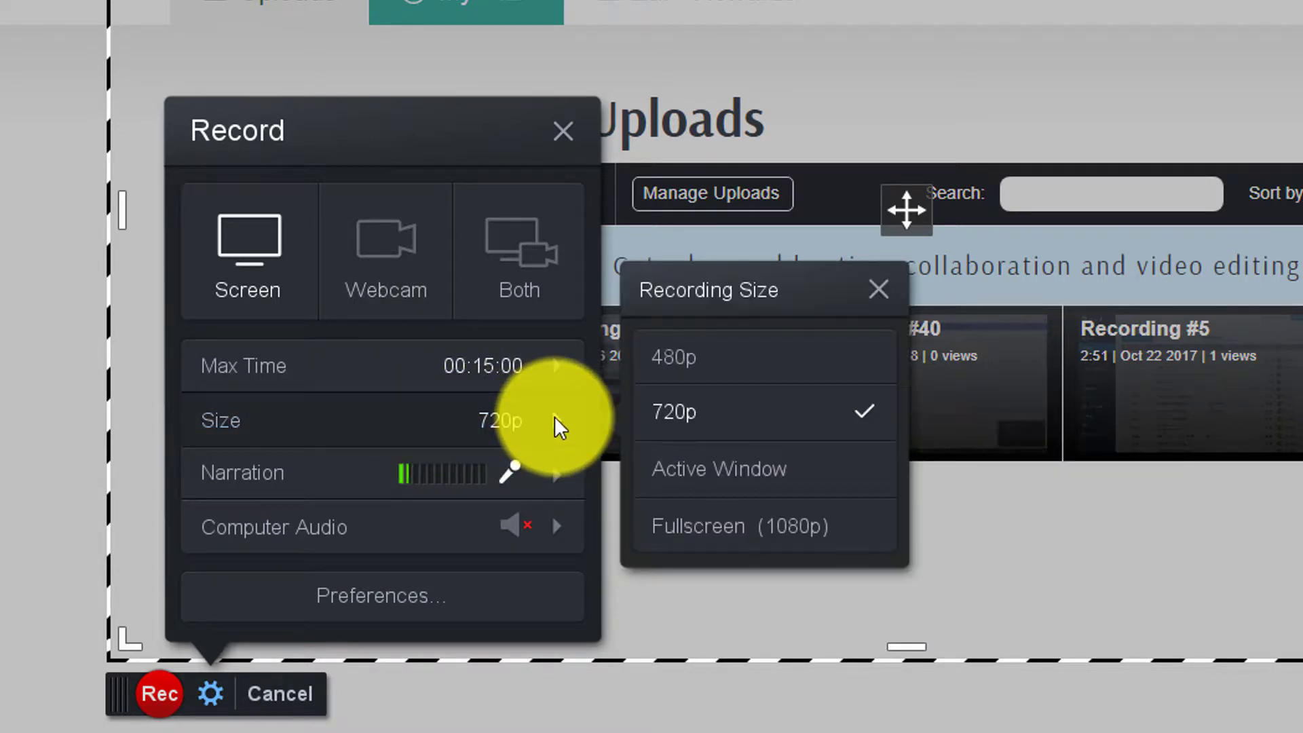
{"action": "mouse_move", "coordinate": [843, 528]}
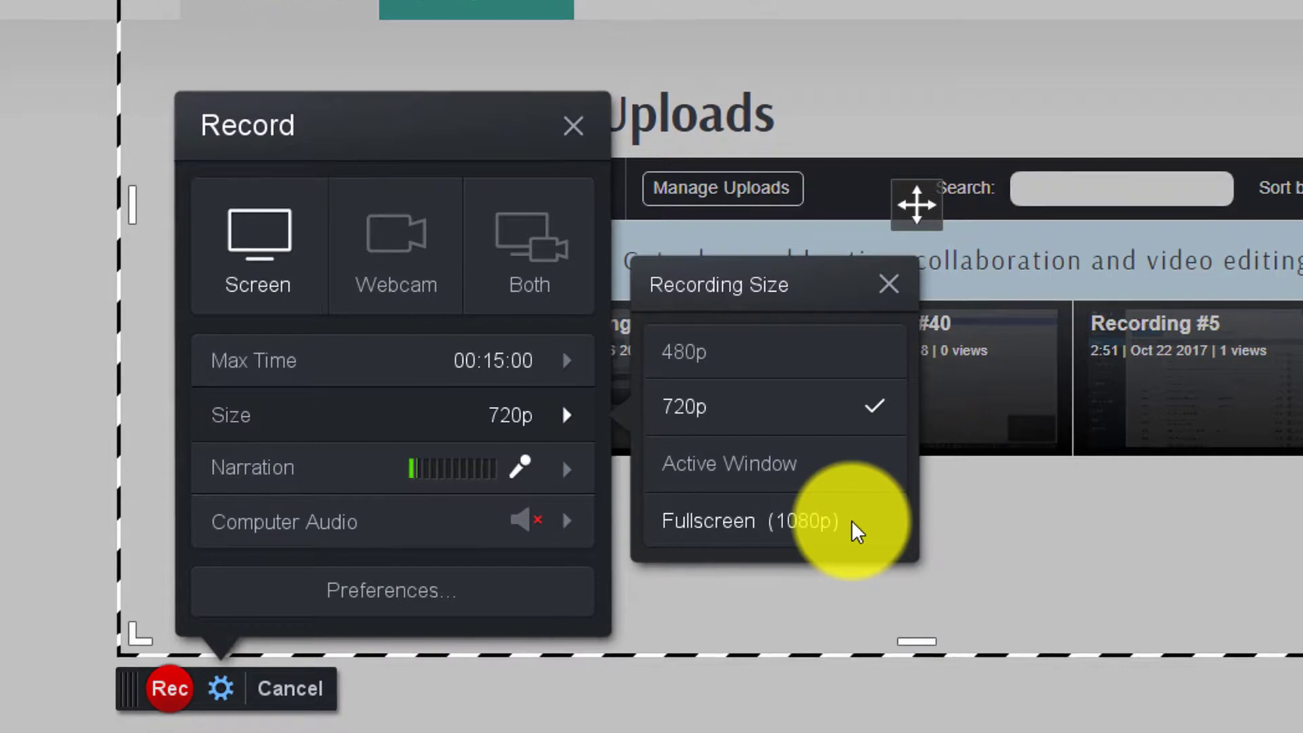
Step: Choose Fullscreen (1080p) as the recording size in place of 720p
{"action": "left_click", "coordinate": [747, 521]}
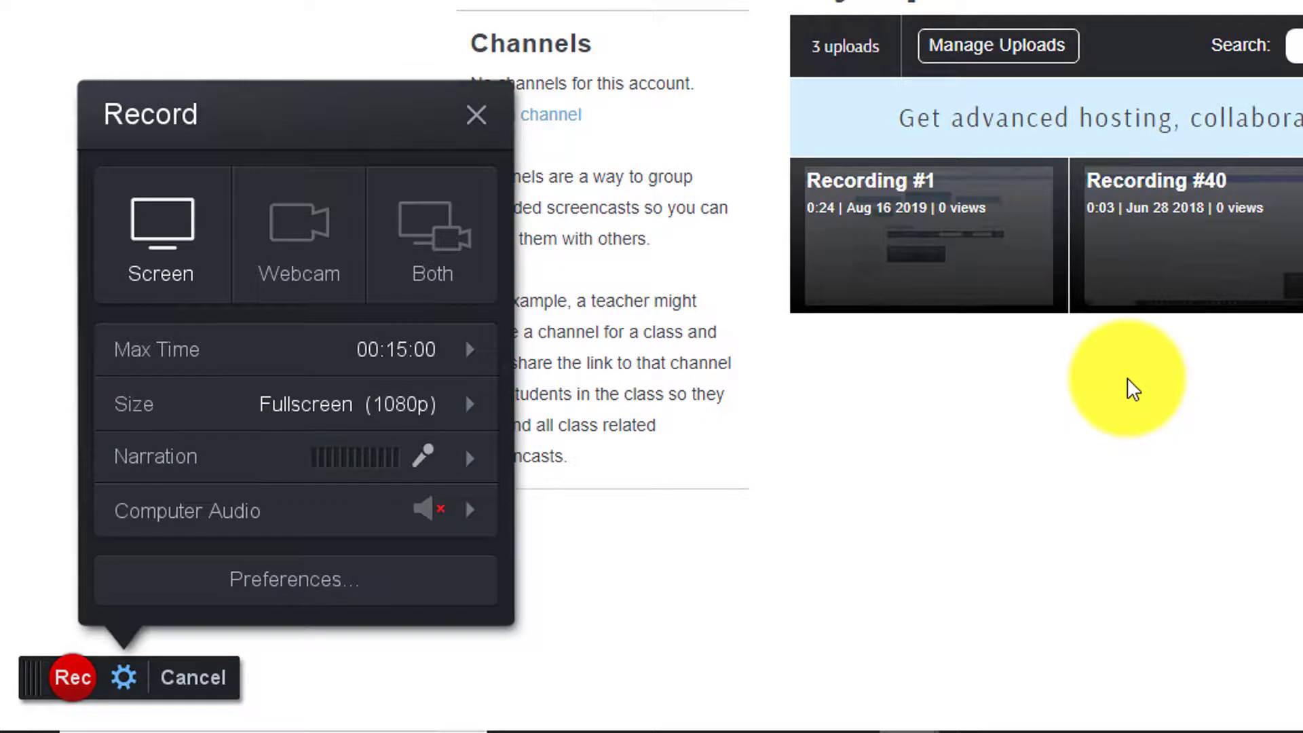
{"action": "mouse_move", "coordinate": [325, 349]}
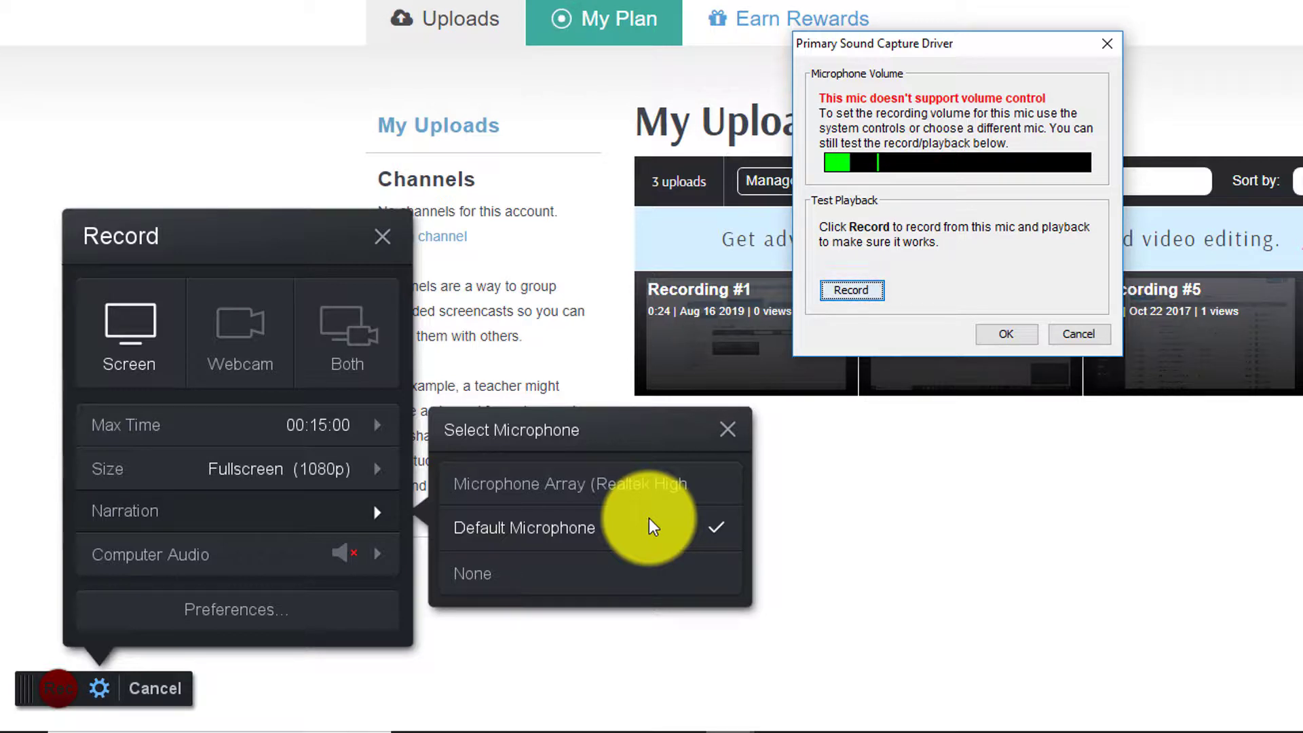
{"action": "mouse_move", "coordinate": [854, 423]}
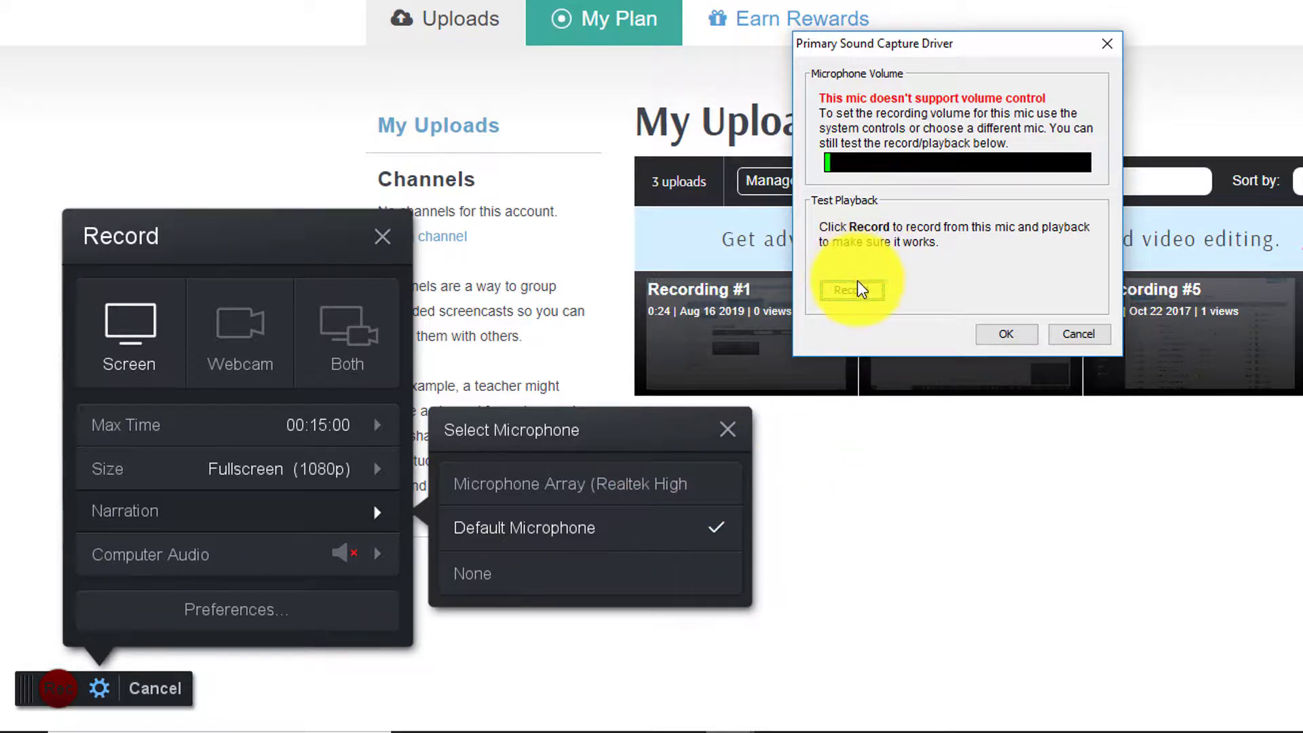
Step: Record a short Default Microphone test, play it back and stop it
{"action": "left_click", "coordinate": [851, 290]}
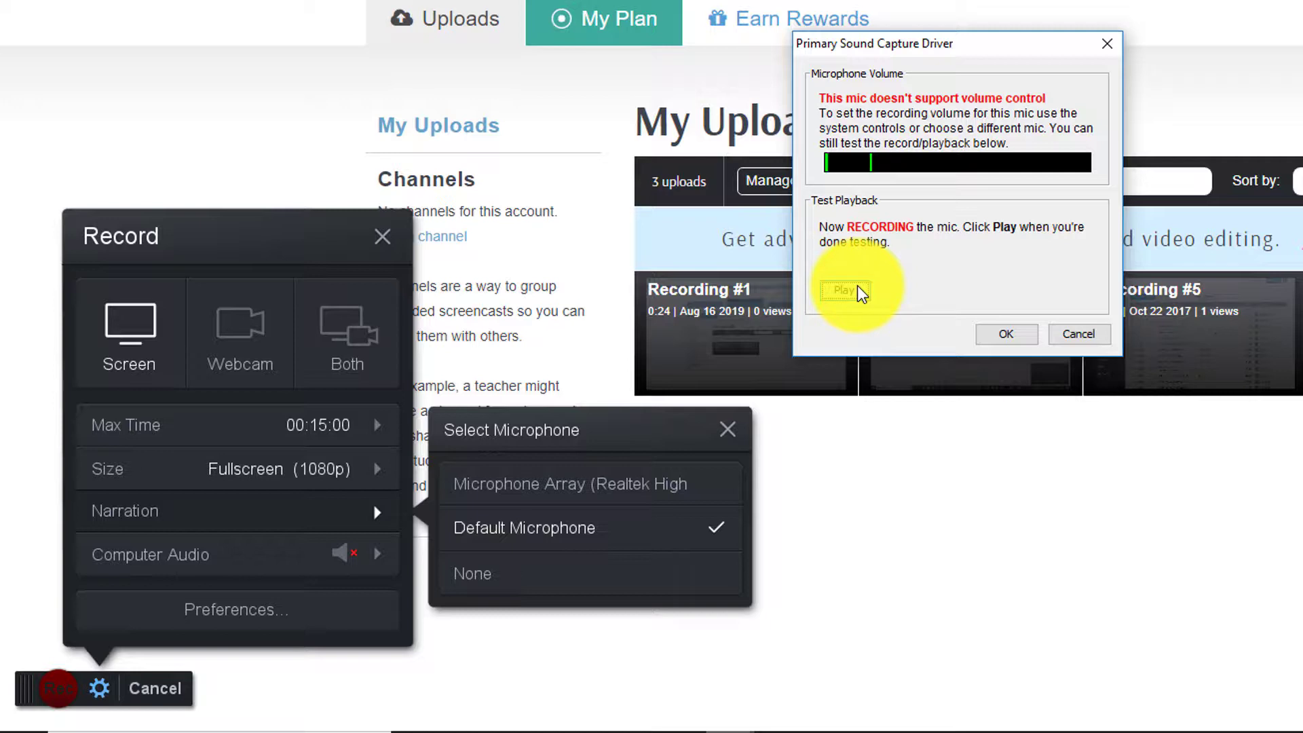
{"action": "left_click", "coordinate": [844, 290]}
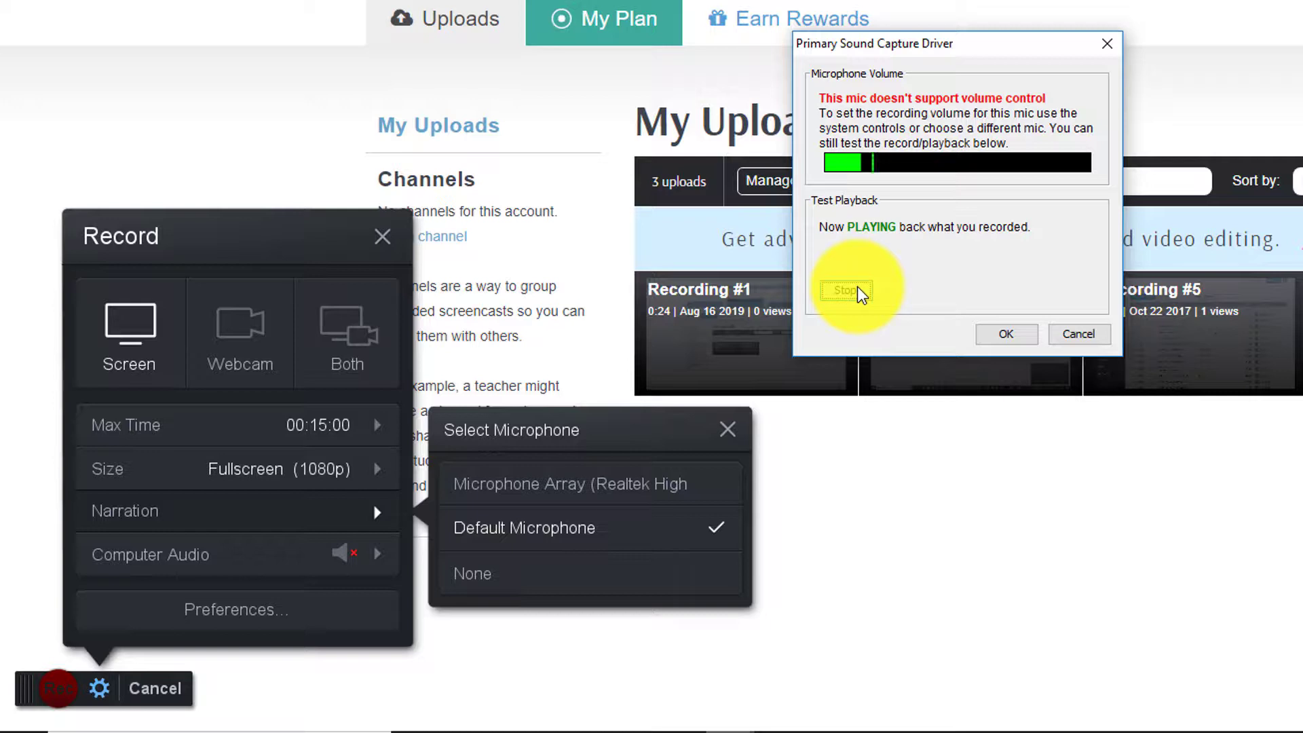
{"action": "left_click", "coordinate": [846, 290]}
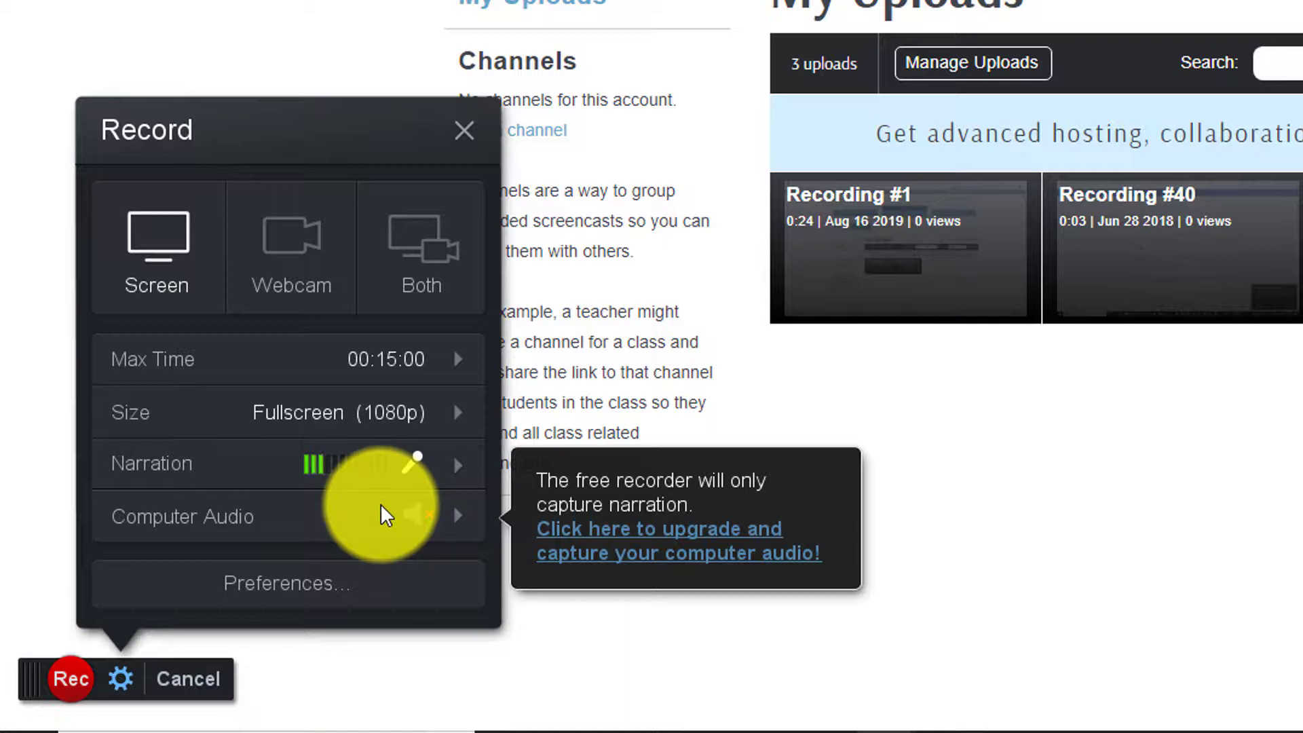
{"action": "mouse_move", "coordinate": [383, 578]}
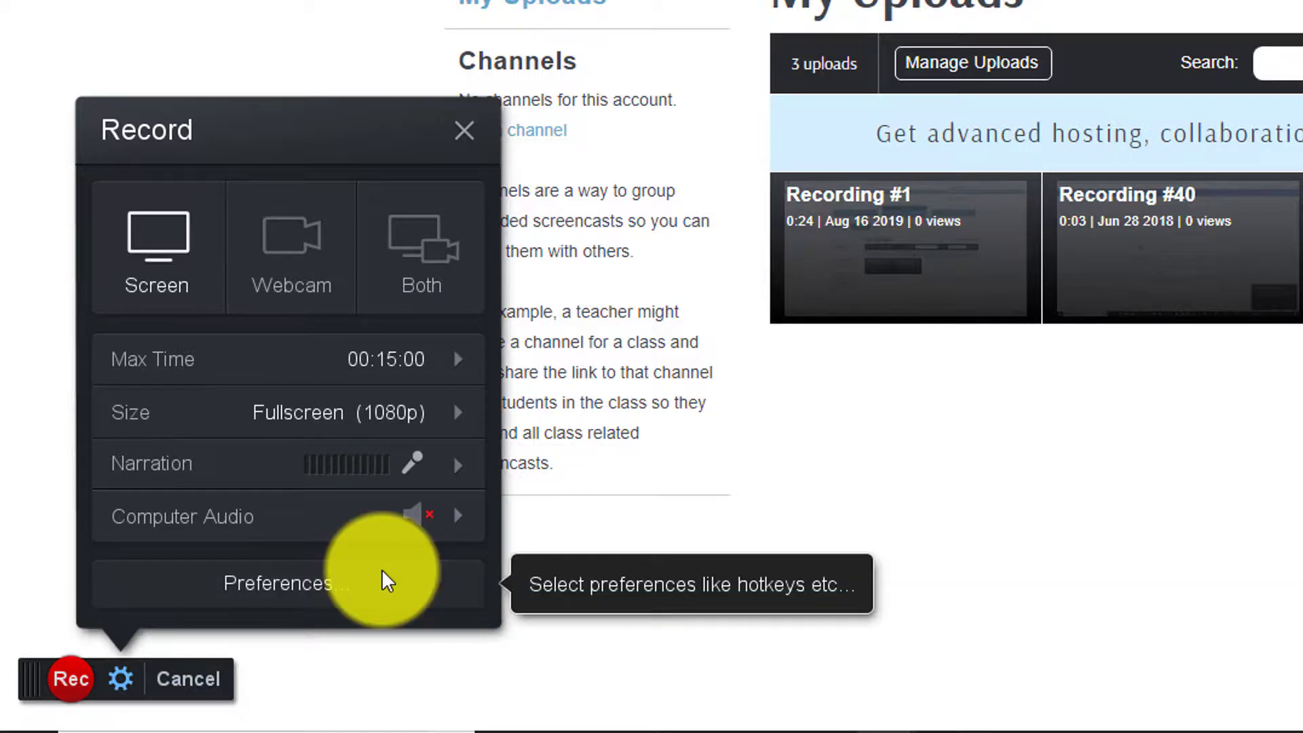
{"action": "left_click", "coordinate": [282, 583]}
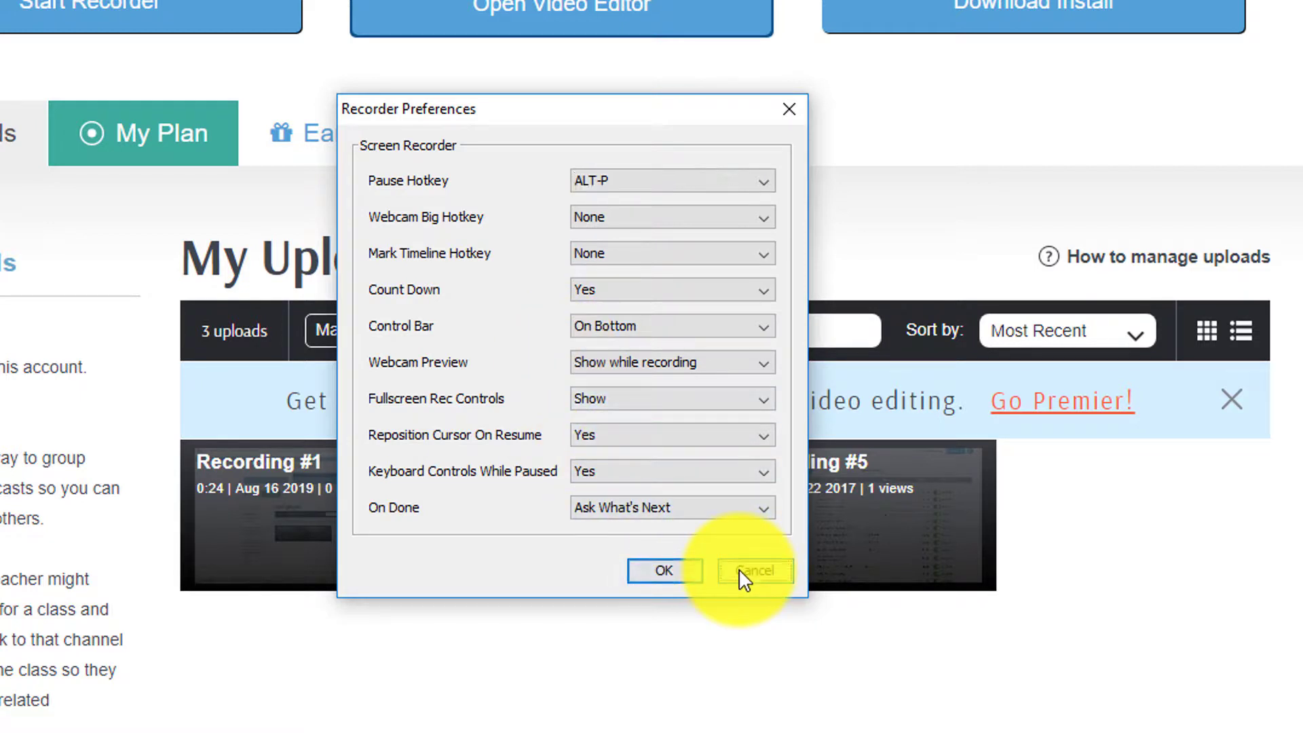
{"action": "left_click", "coordinate": [753, 571]}
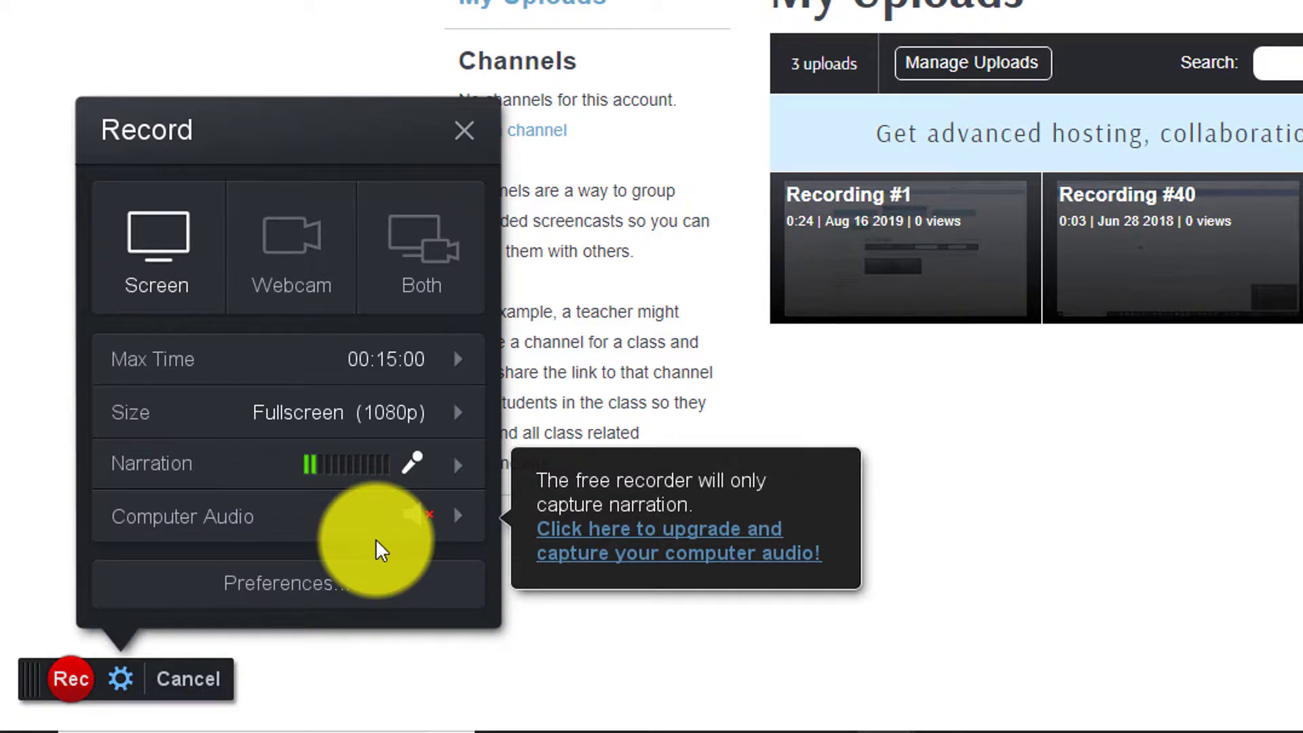
{"action": "mouse_move", "coordinate": [375, 548]}
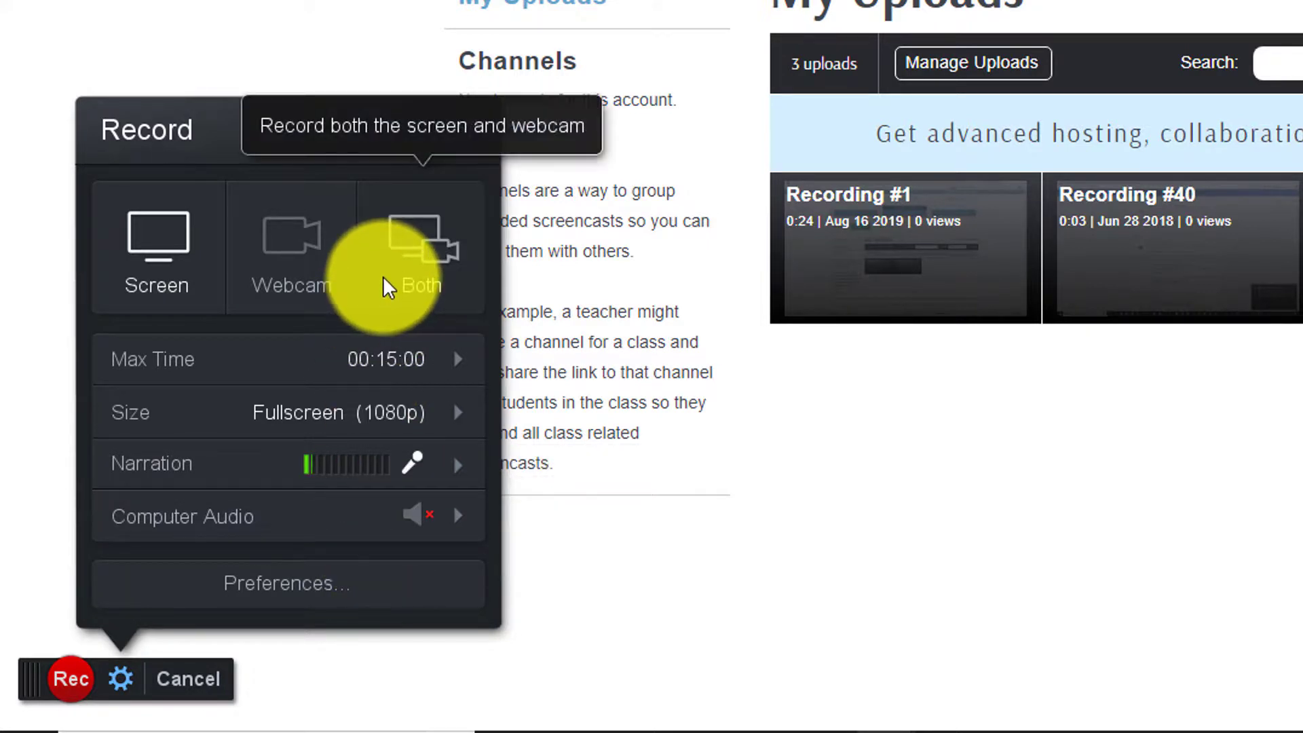
{"action": "mouse_move", "coordinate": [422, 274]}
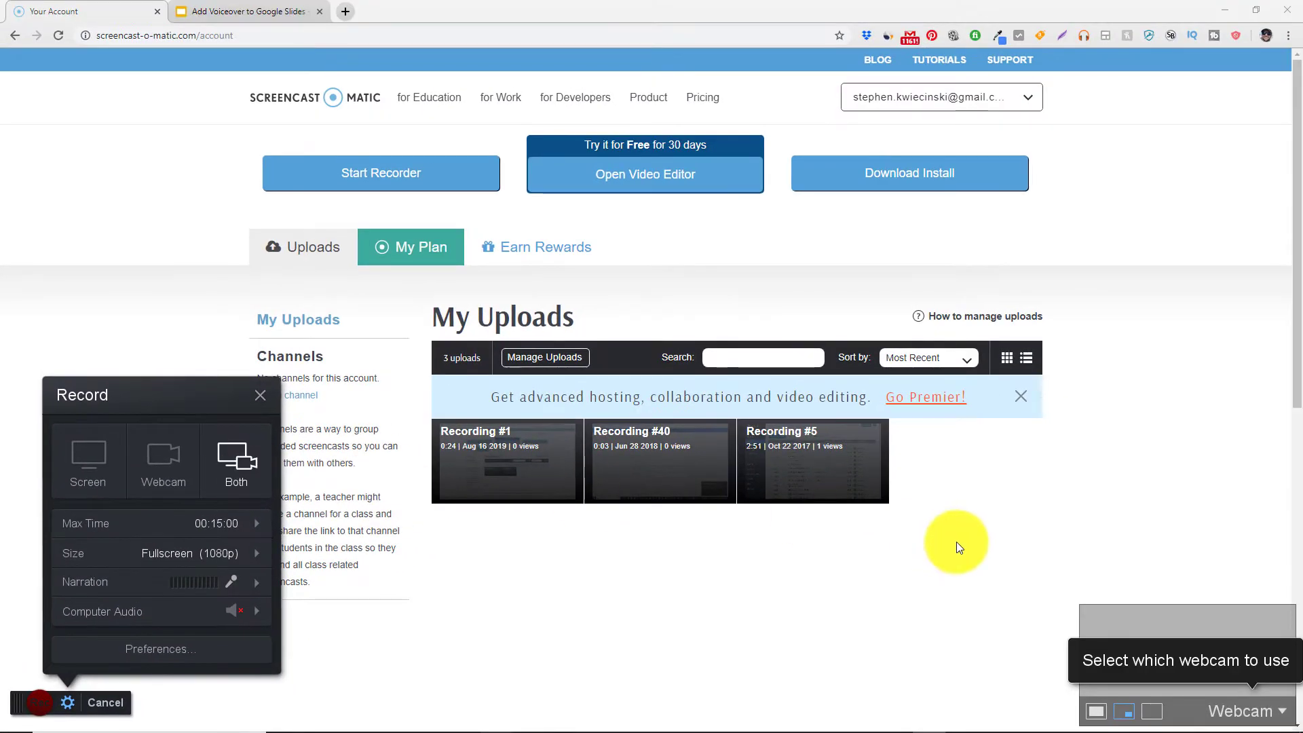
Step: Select Integrated Camera as the webcam and review its options dialog
{"action": "left_click", "coordinate": [1242, 710]}
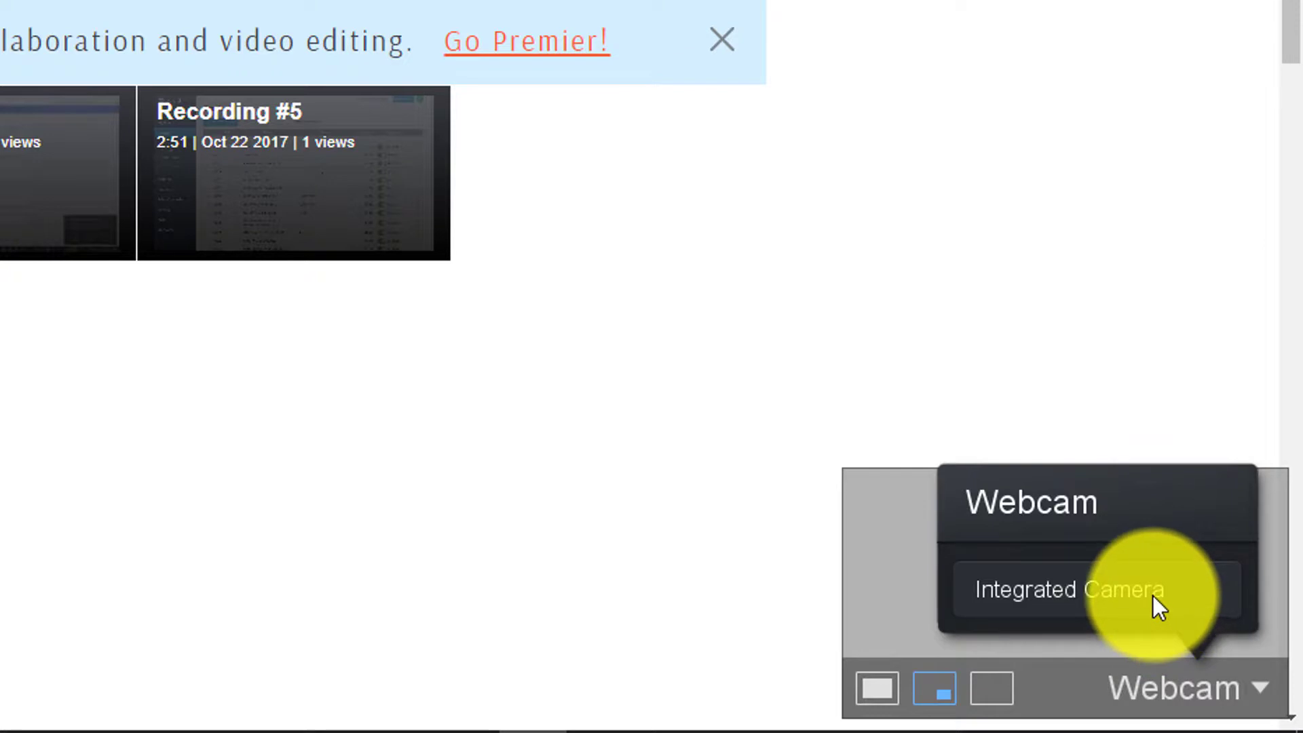
{"action": "left_click", "coordinate": [1069, 591]}
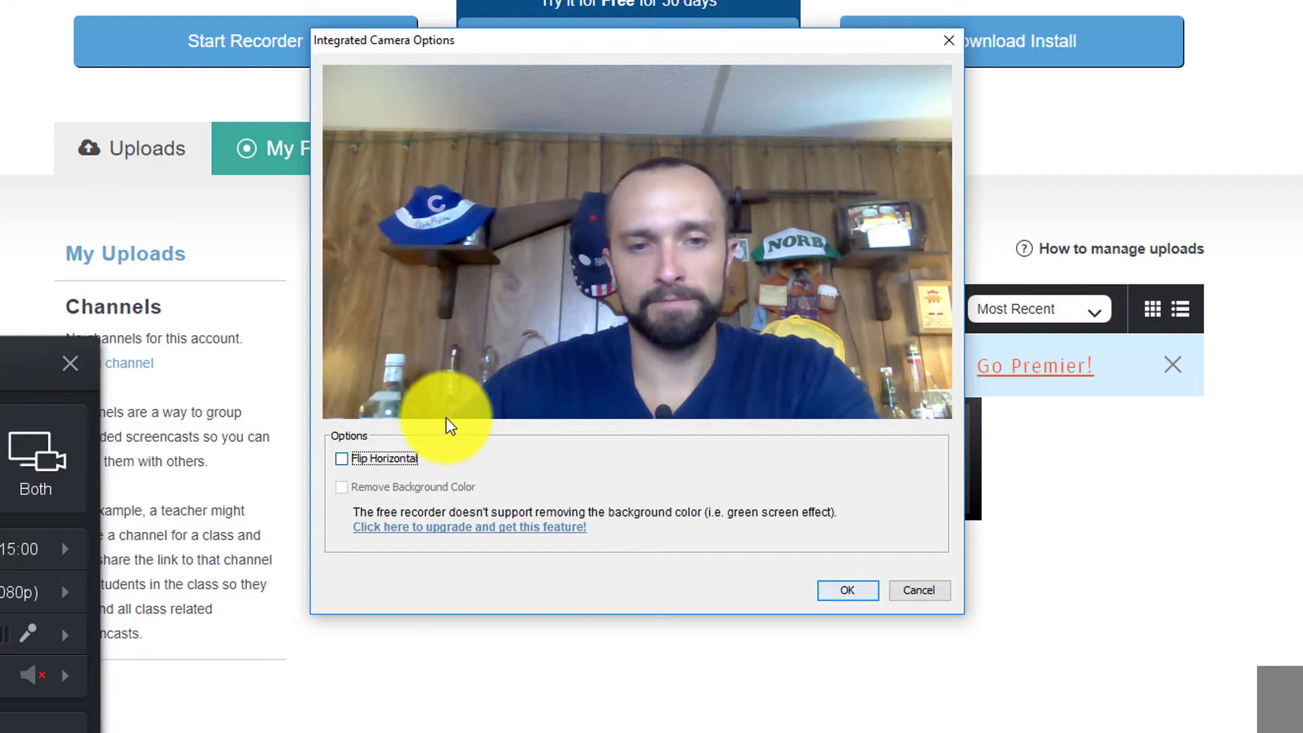
{"action": "left_click", "coordinate": [919, 590]}
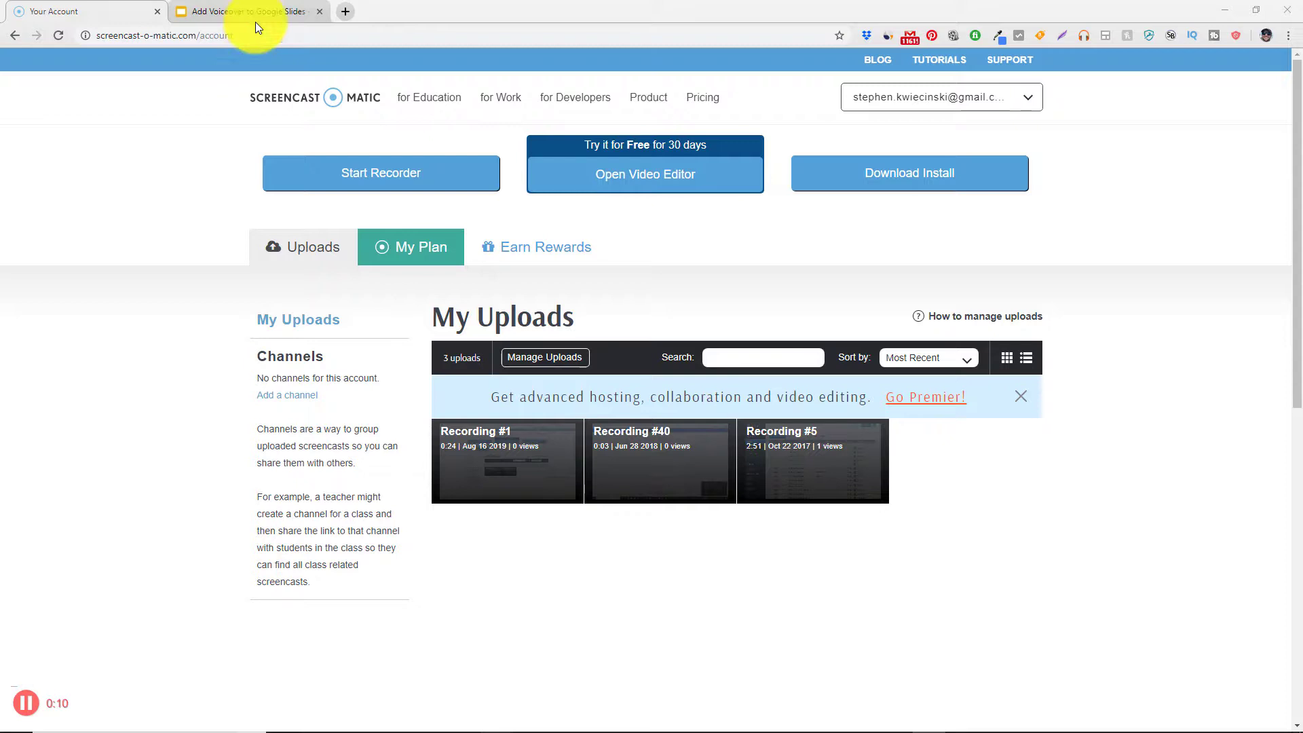
Step: Bring the 'Add Voiceover to Google Slides' tab forward while recording
{"action": "left_click", "coordinate": [243, 11]}
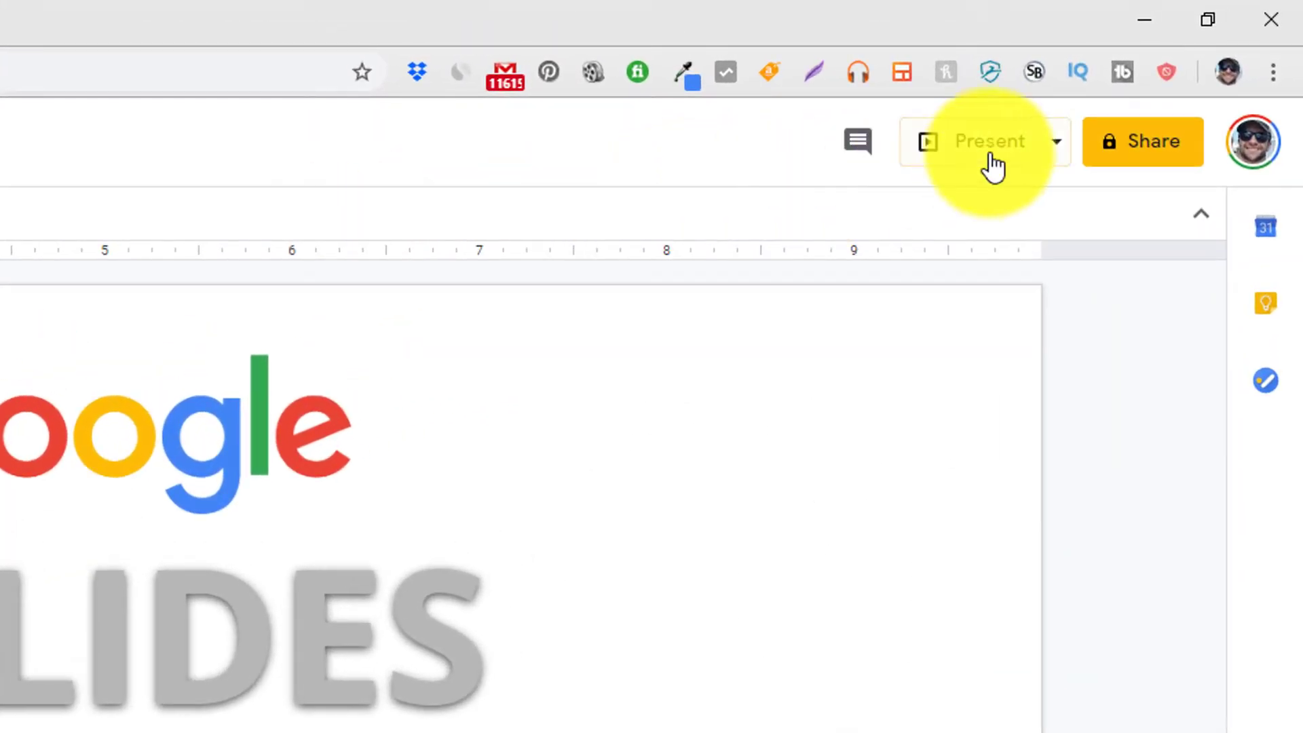
Step: Present the slideshow with narration, then pause the recording at about 57 seconds
{"action": "left_click", "coordinate": [989, 140]}
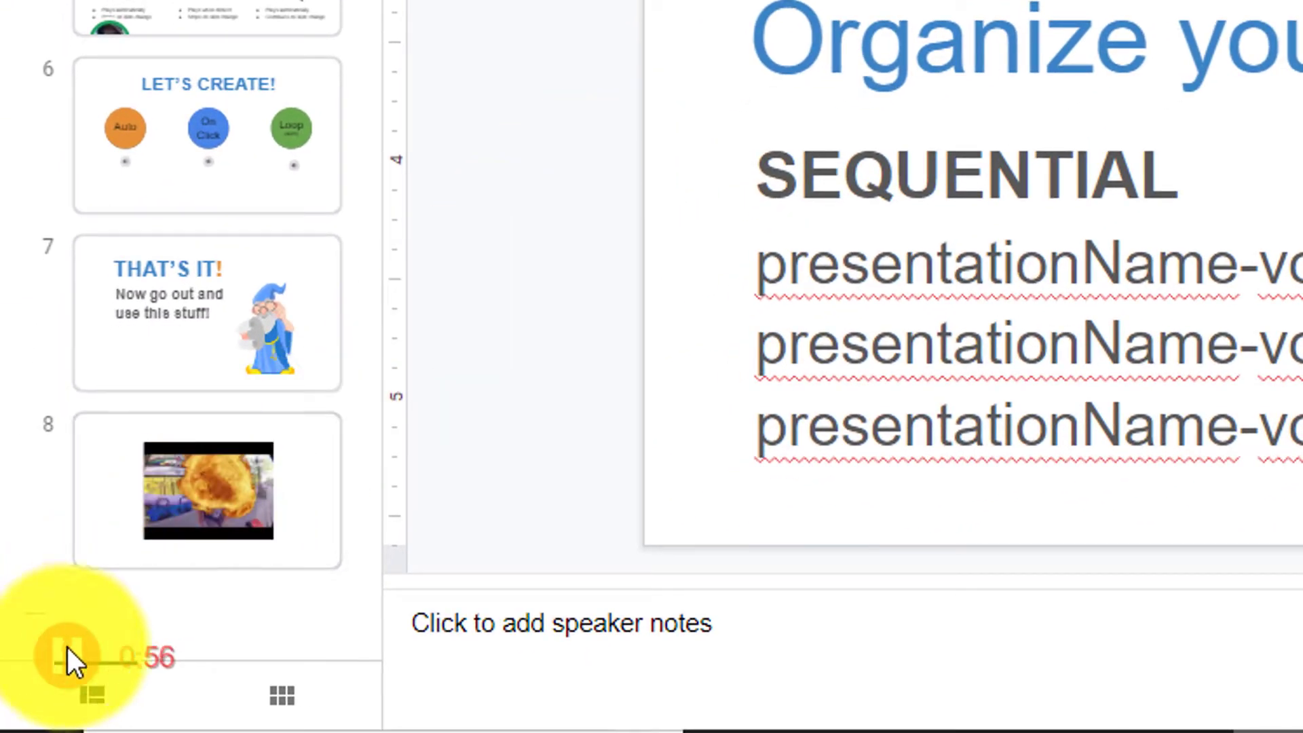
{"action": "left_click", "coordinate": [70, 657]}
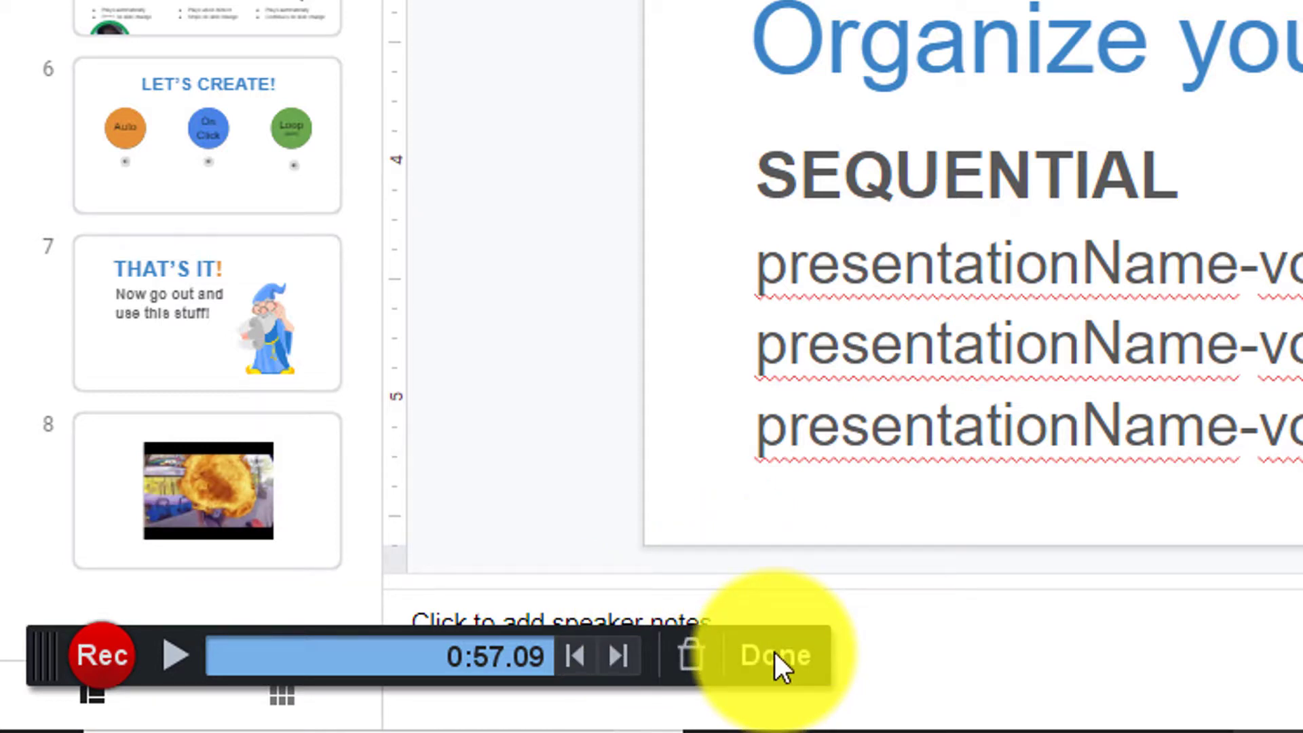
{"action": "mouse_move", "coordinate": [692, 656]}
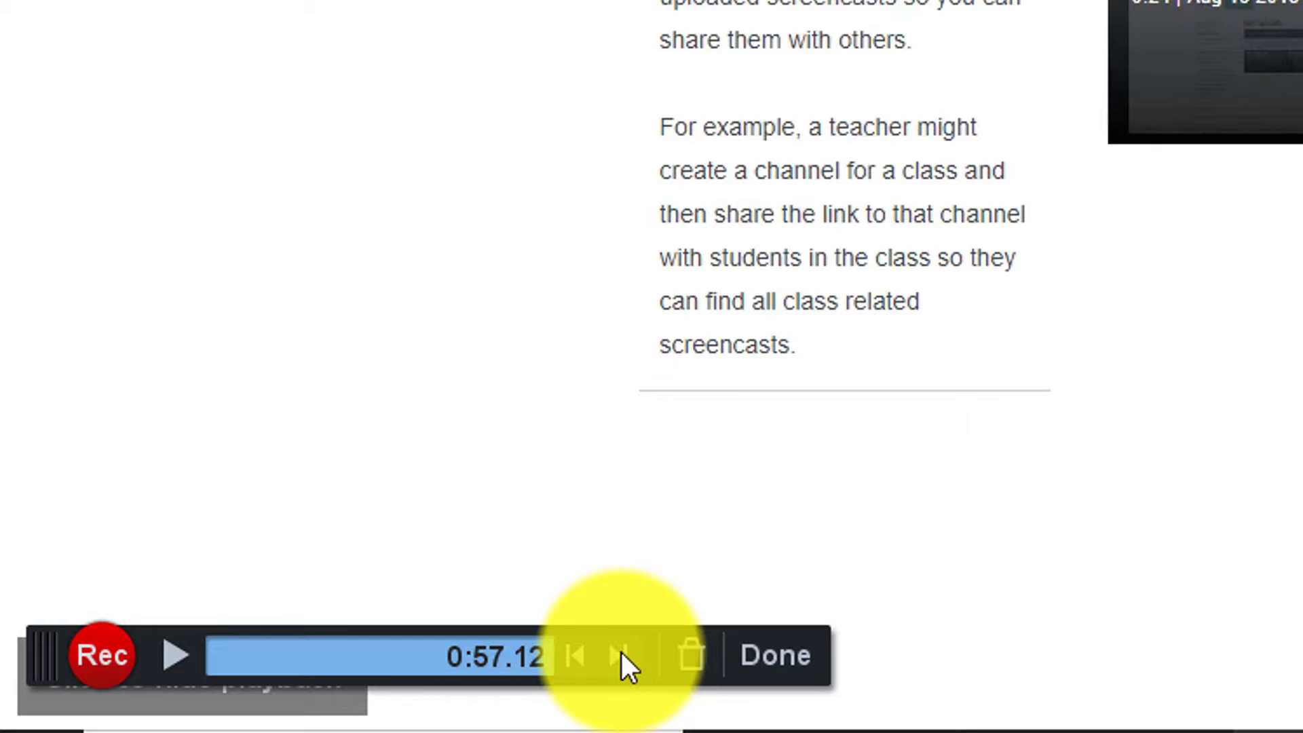
{"action": "mouse_move", "coordinate": [776, 655]}
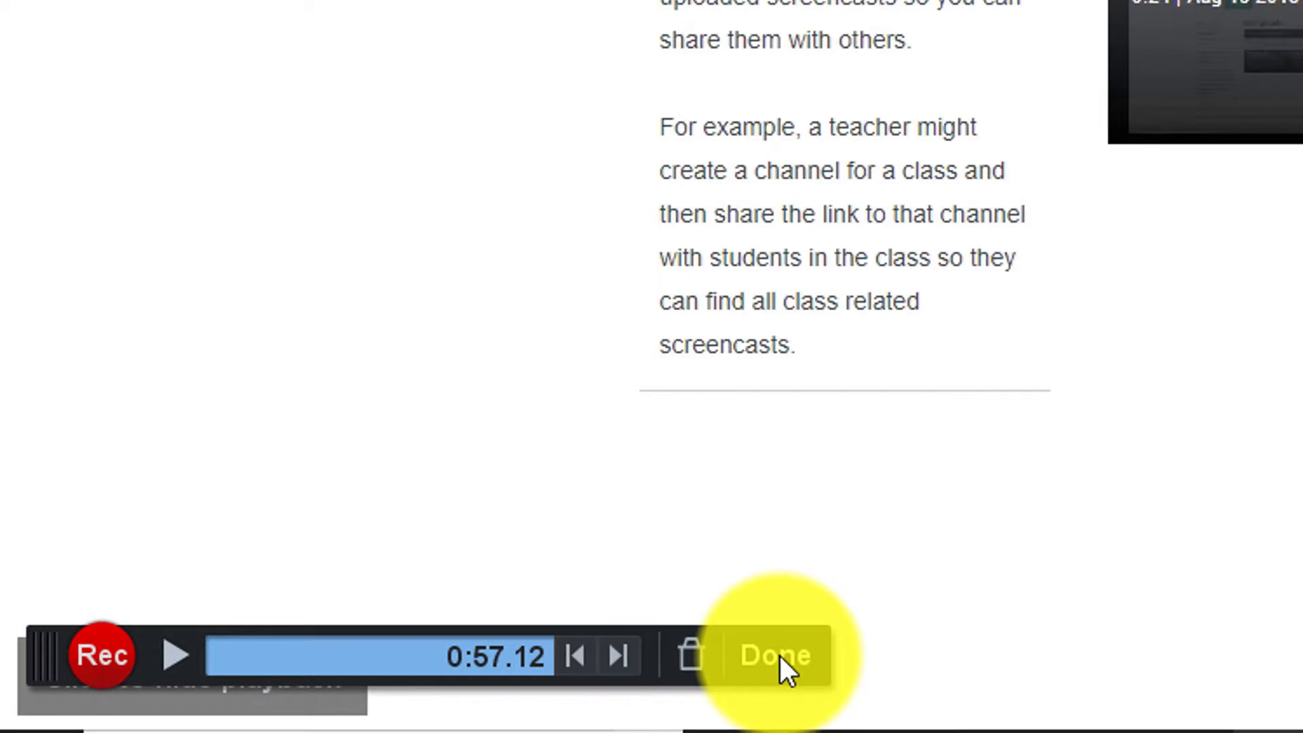
Step: Finish the recording with Done and choose Save / Upload from What's Next
{"action": "left_click", "coordinate": [775, 657]}
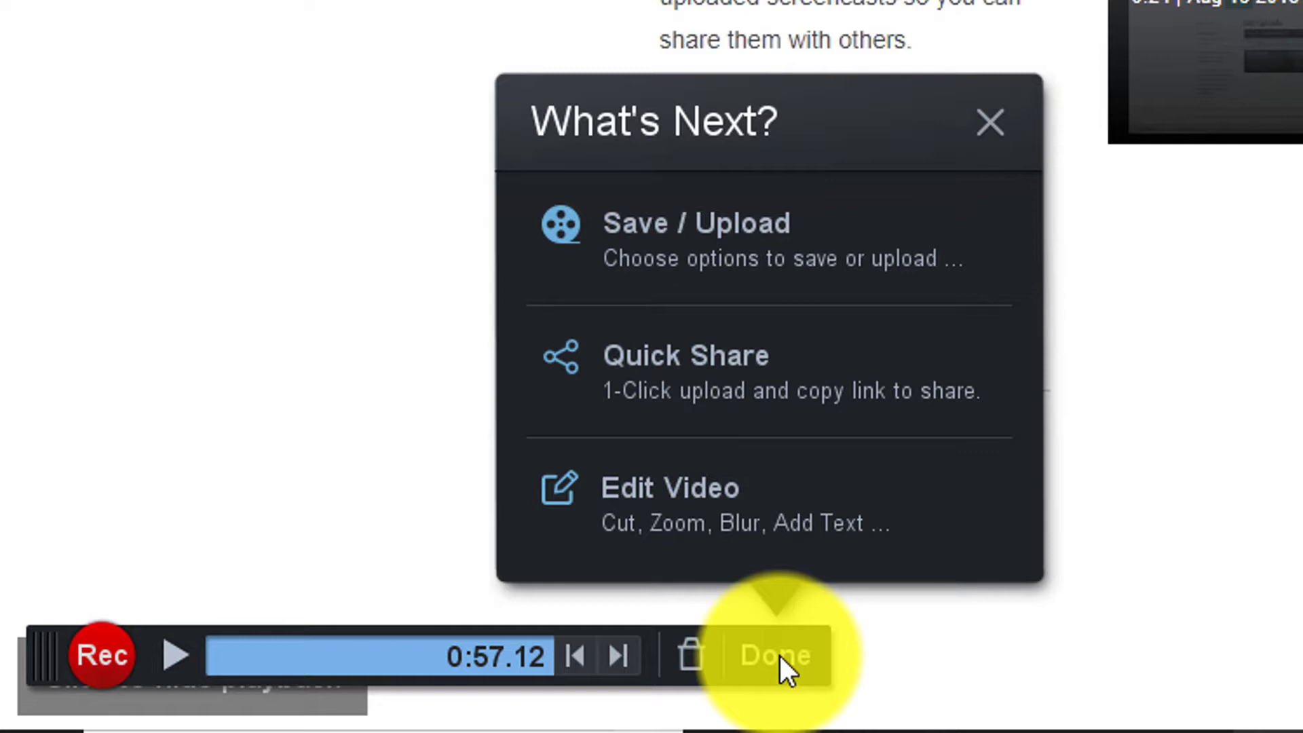
{"action": "mouse_move", "coordinate": [819, 228]}
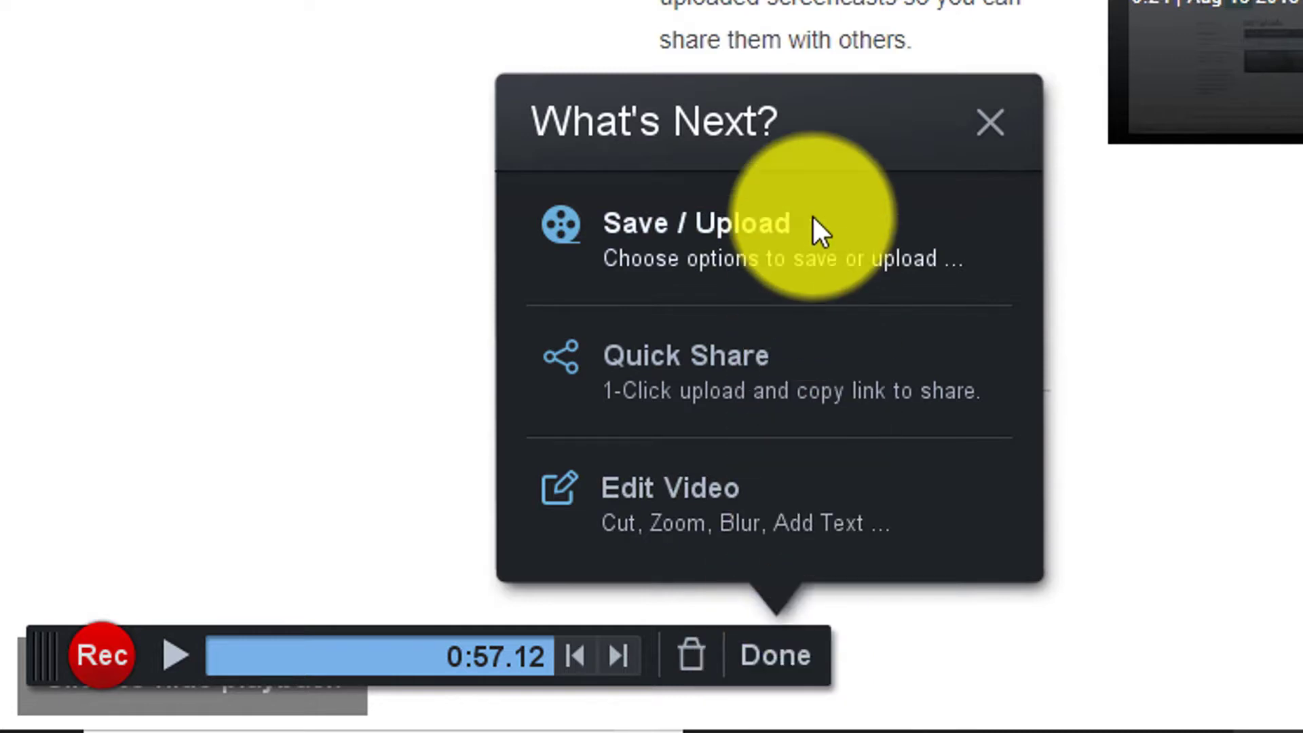
{"action": "mouse_move", "coordinate": [847, 375]}
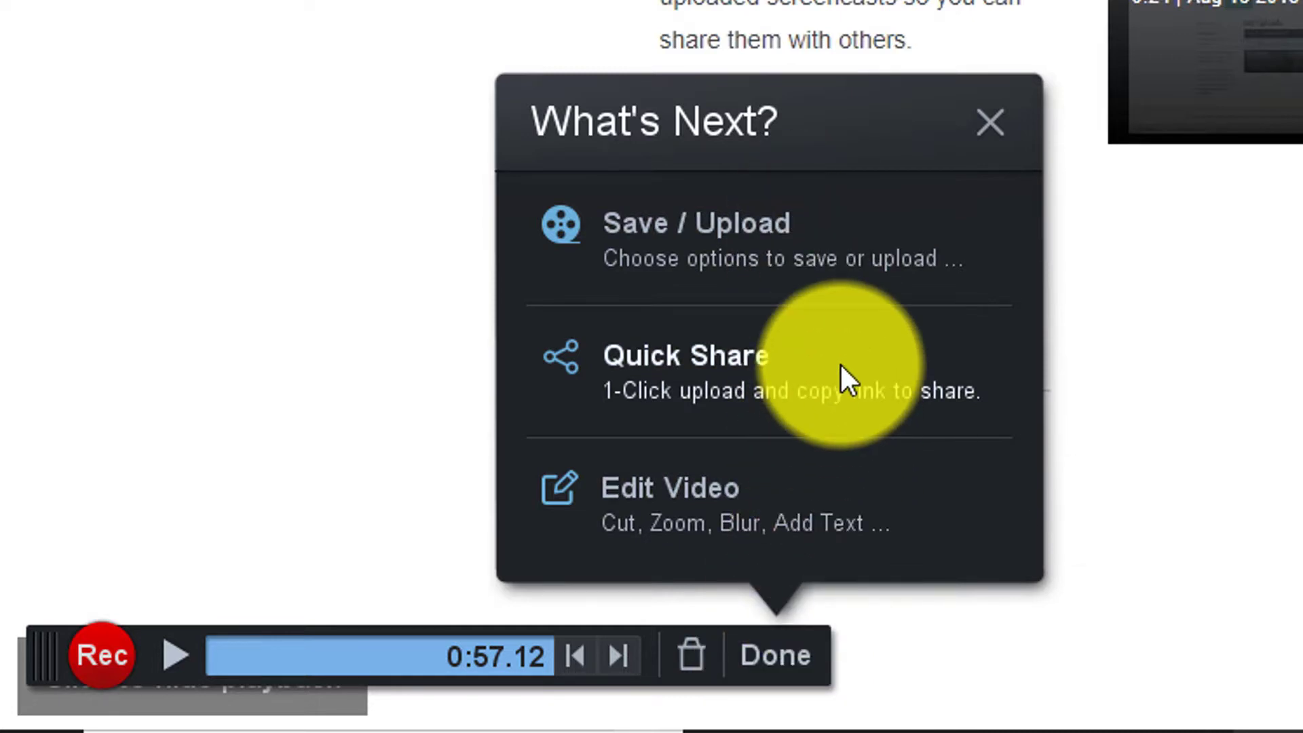
{"action": "mouse_move", "coordinate": [811, 224]}
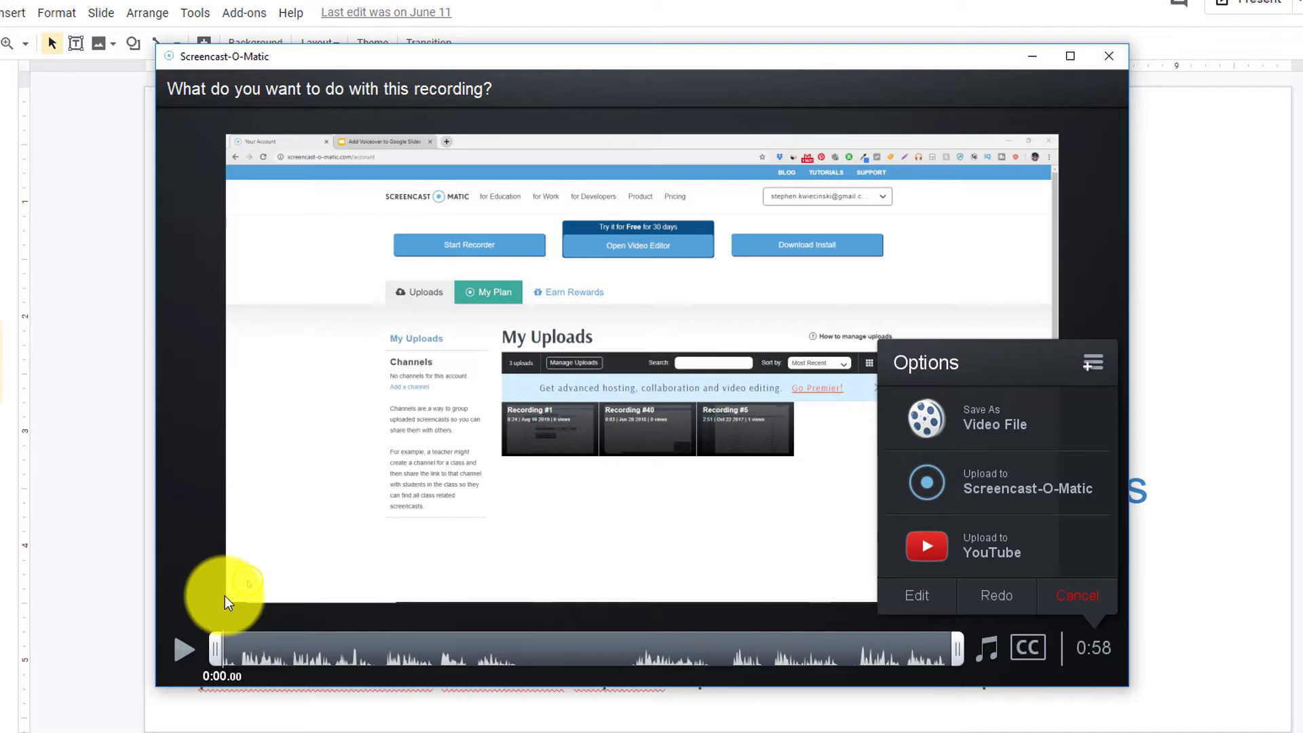
{"action": "mouse_move", "coordinate": [675, 557]}
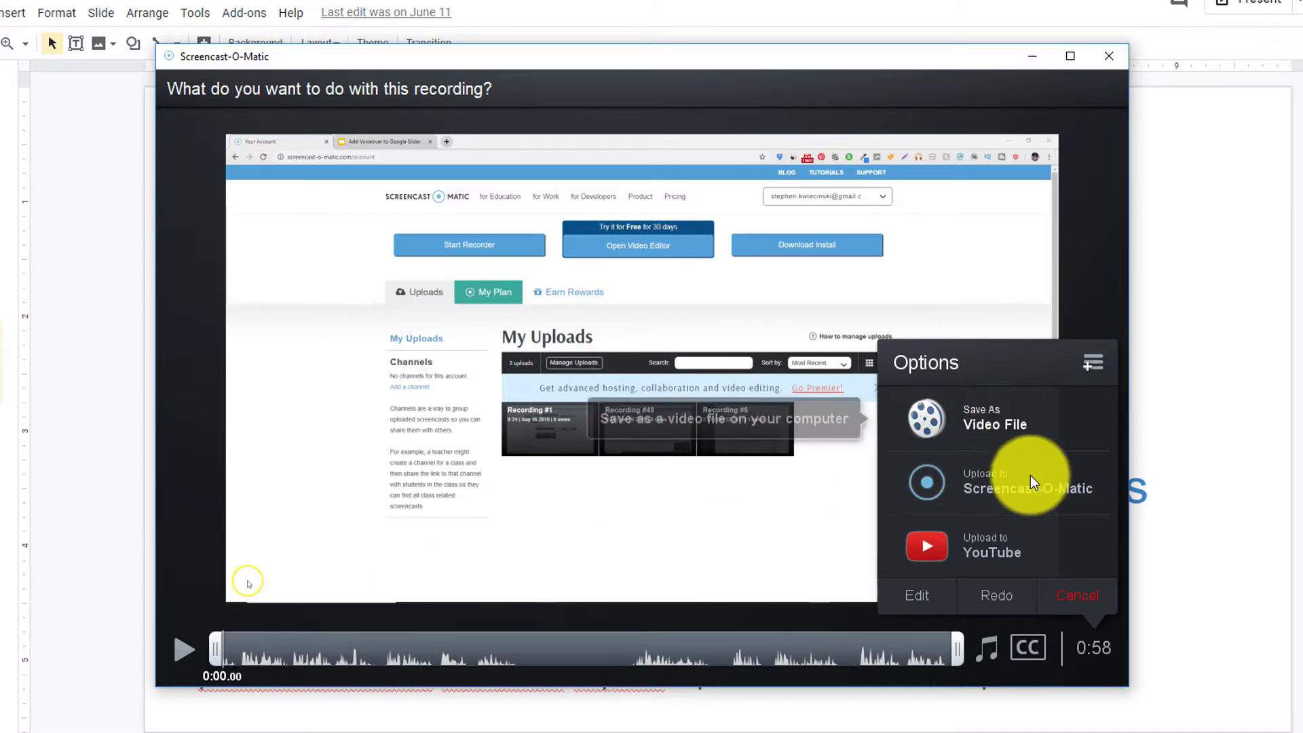
{"action": "mouse_move", "coordinate": [1033, 486]}
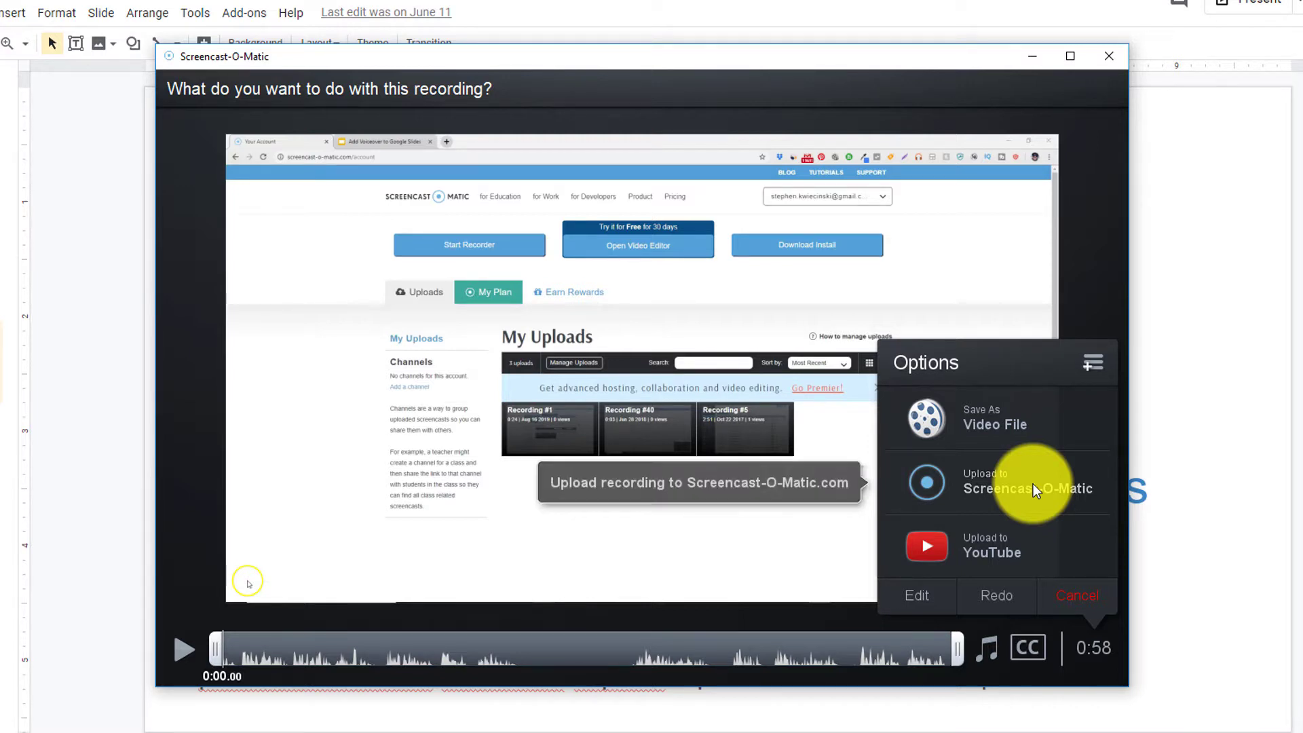
Step: Choose upload to Screencast-O-Matic, title it 'Screencast Demo' and keep Highlight Cursor selected
{"action": "left_click", "coordinate": [1027, 486]}
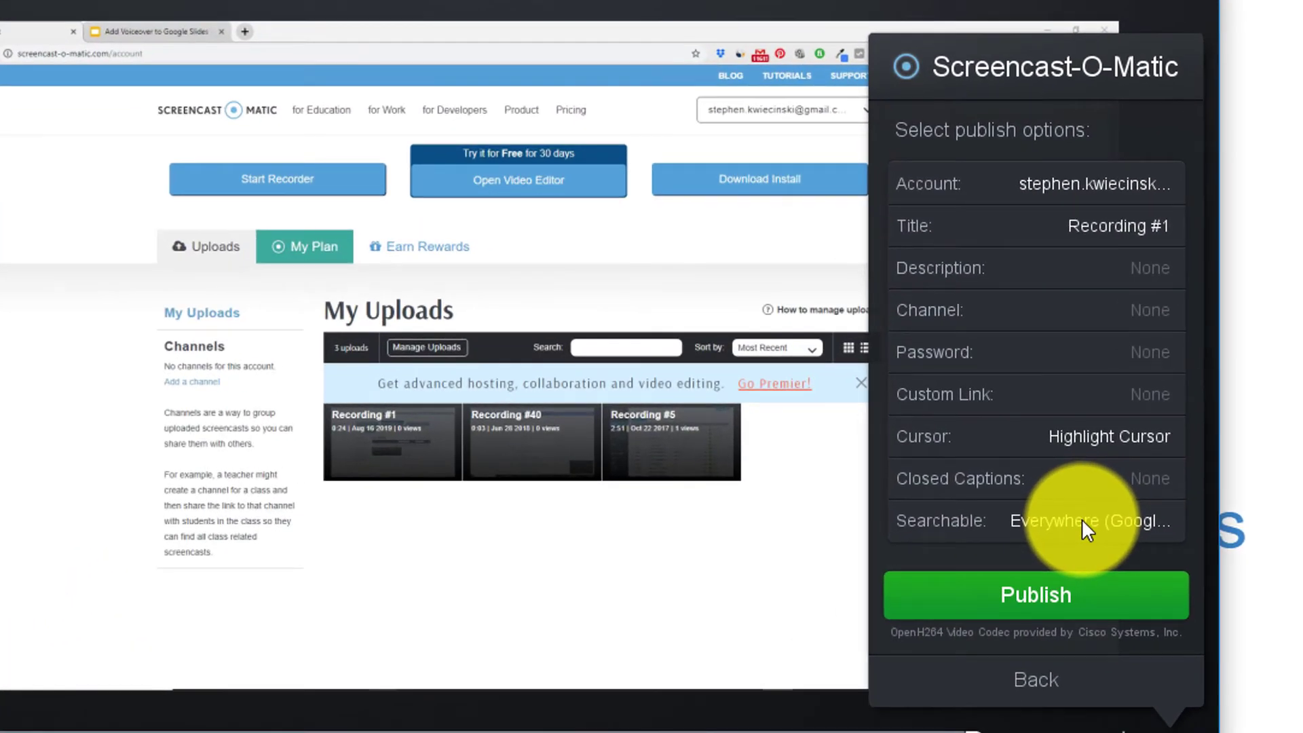
{"action": "mouse_move", "coordinate": [1081, 183]}
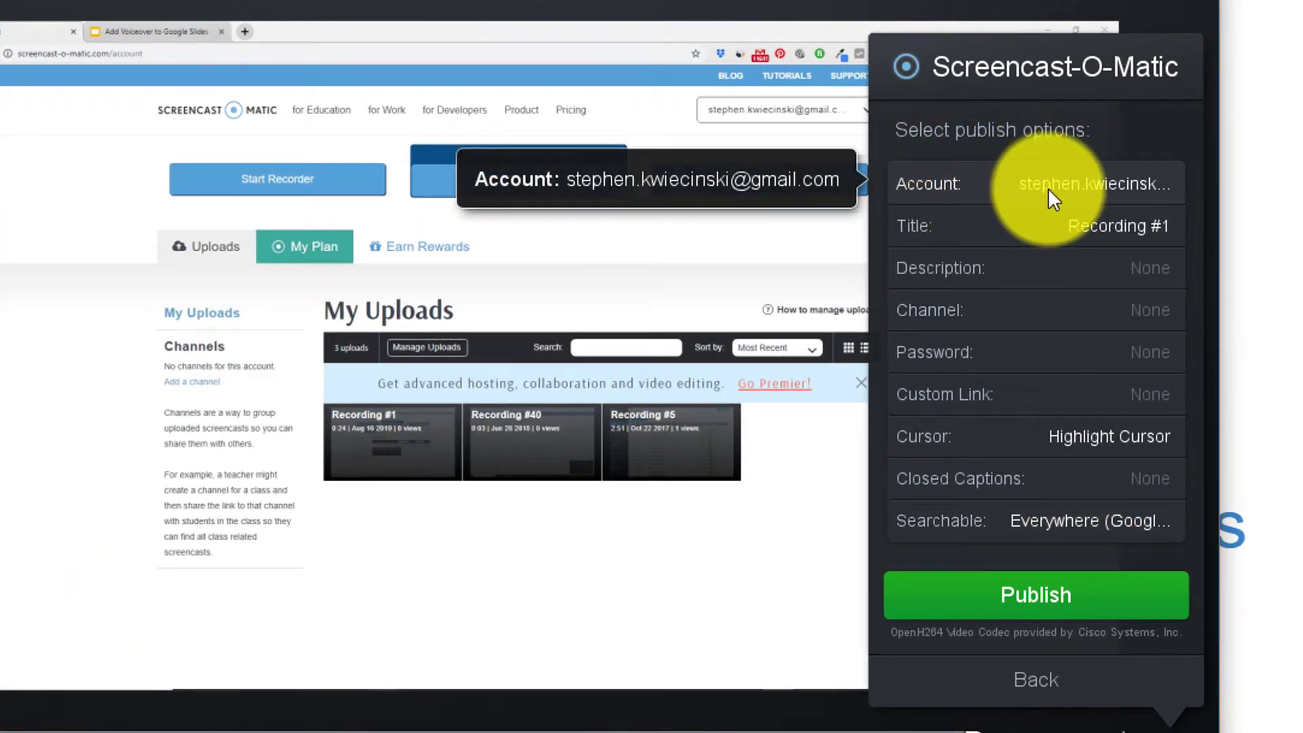
{"action": "mouse_move", "coordinate": [1060, 227]}
{"action": "type", "text": "Sc"}
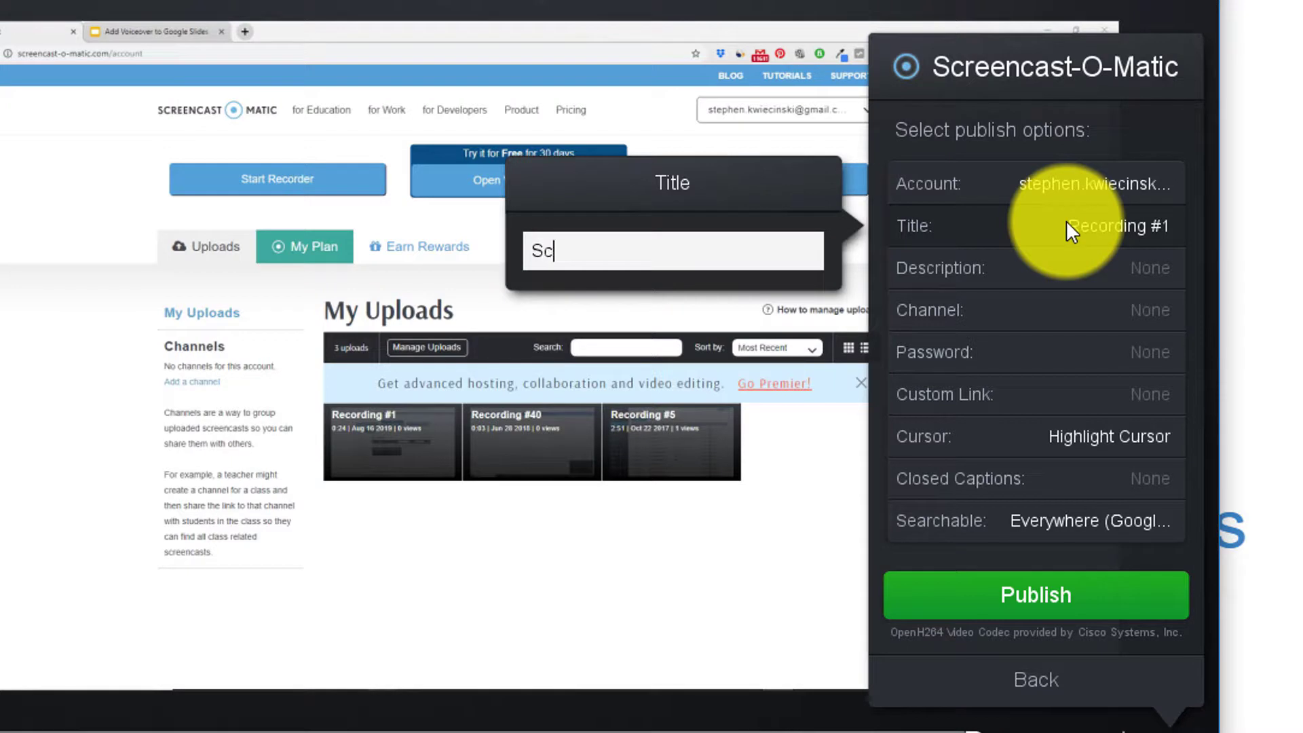
{"action": "type", "text": "reenc"}
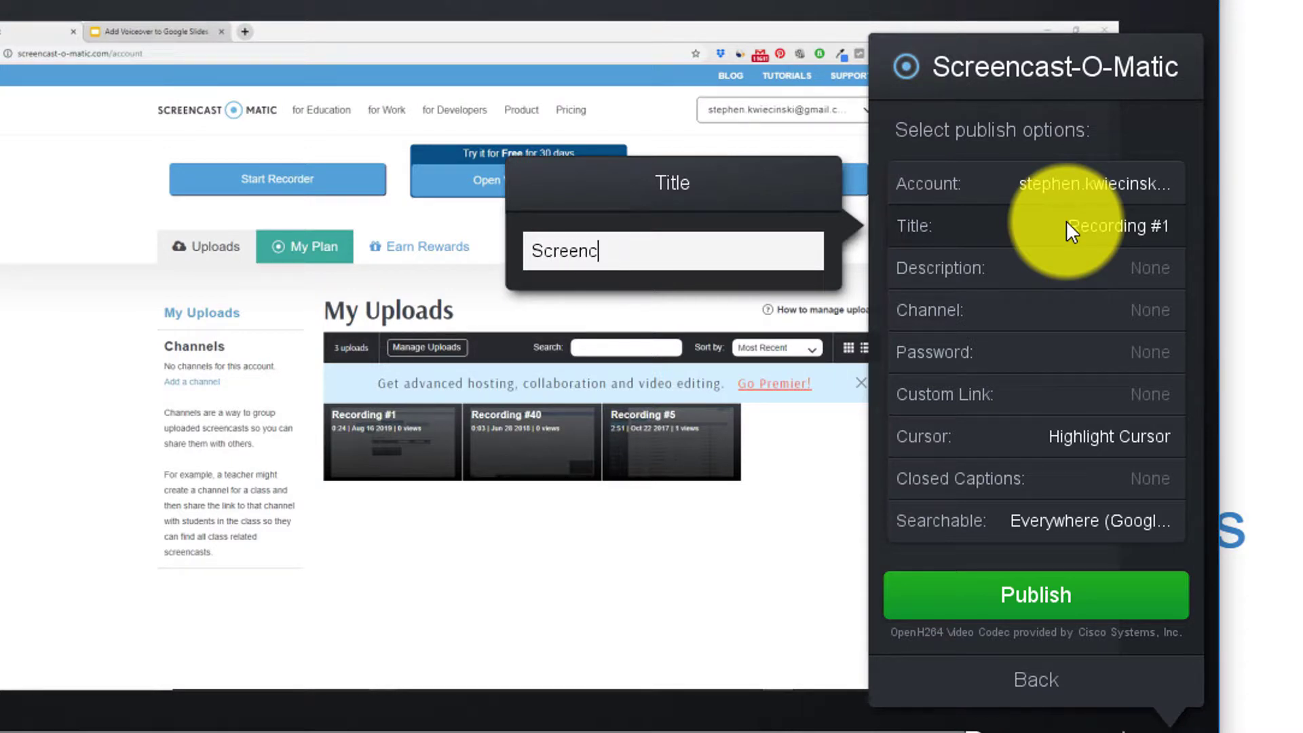
{"action": "type", "text": "ast Demo"}
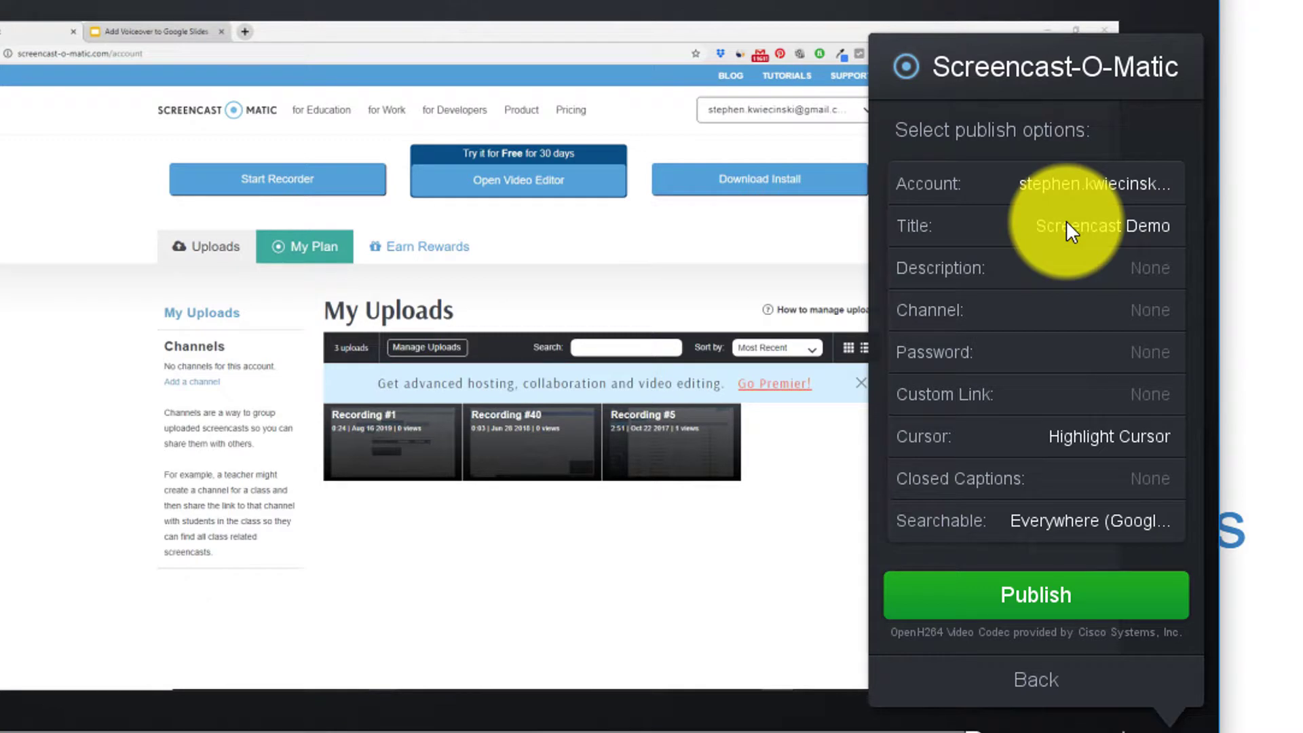
{"action": "mouse_move", "coordinate": [1080, 310]}
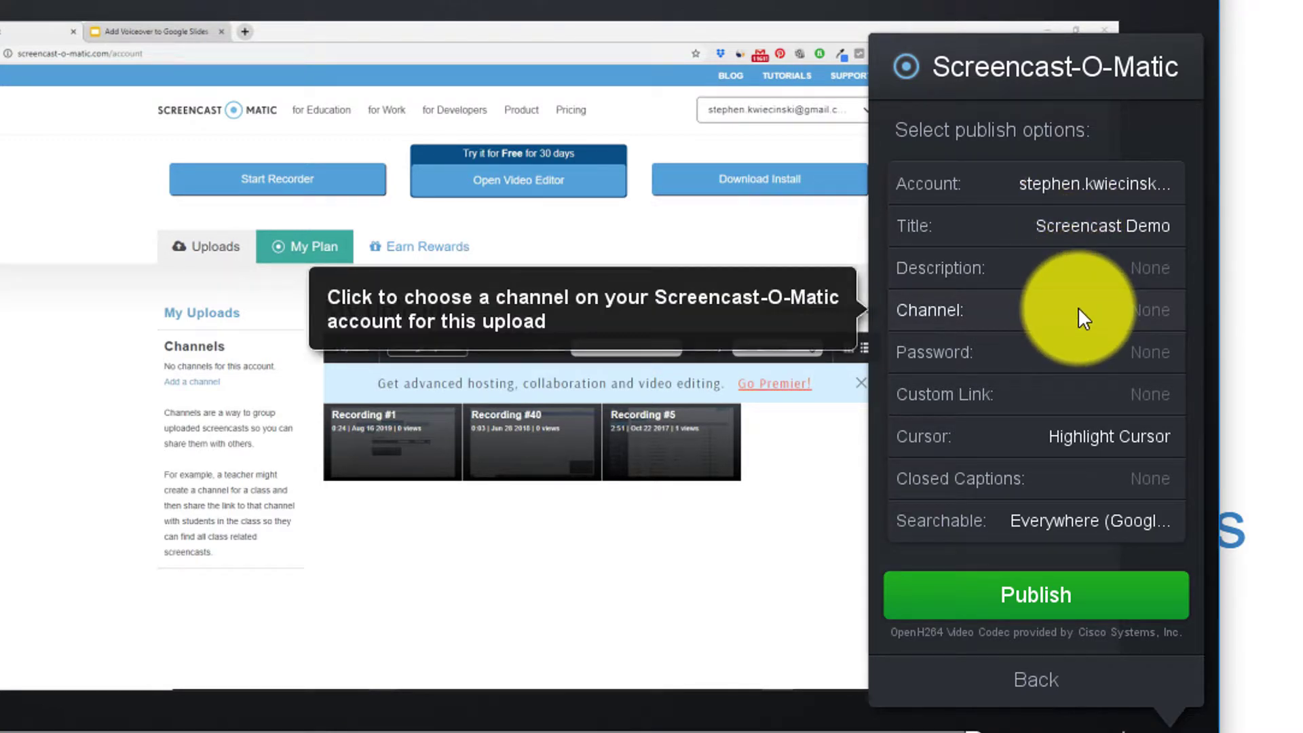
{"action": "mouse_move", "coordinate": [1080, 353]}
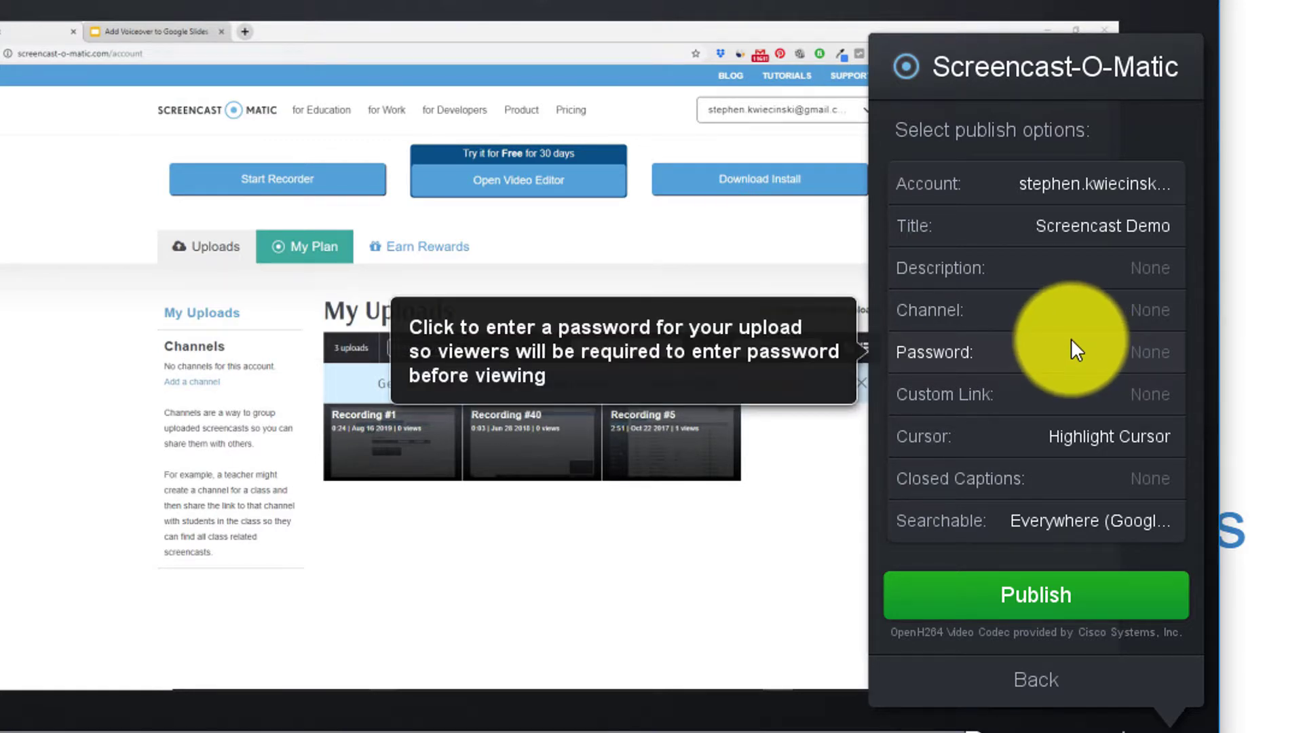
{"action": "mouse_move", "coordinate": [1046, 436]}
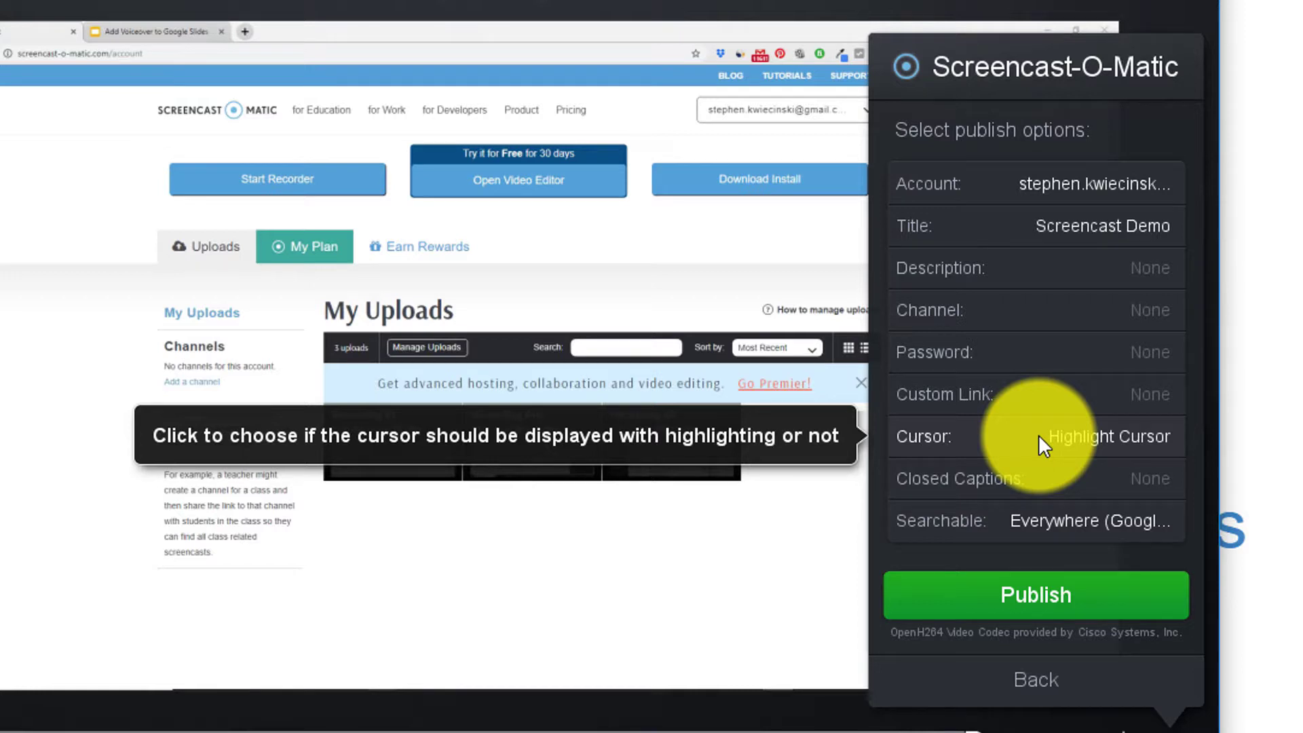
{"action": "left_click", "coordinate": [1098, 436]}
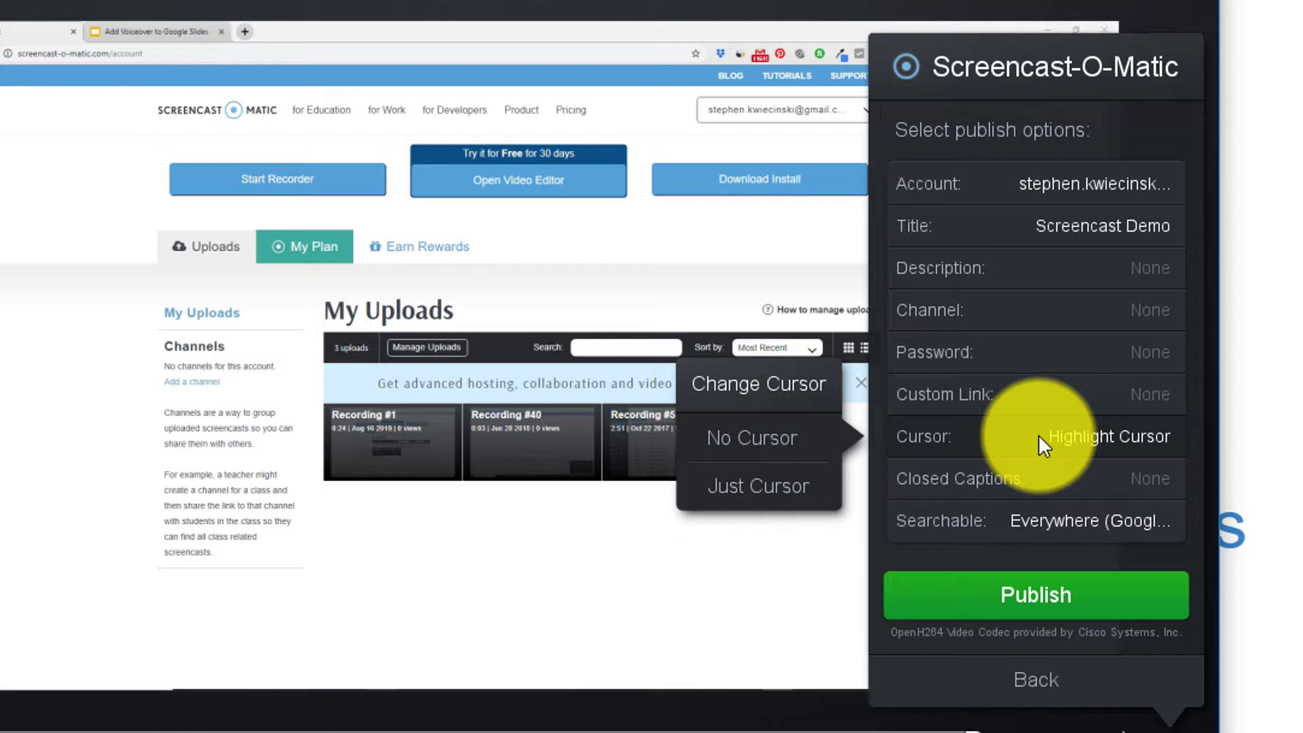
{"action": "mouse_move", "coordinate": [914, 428]}
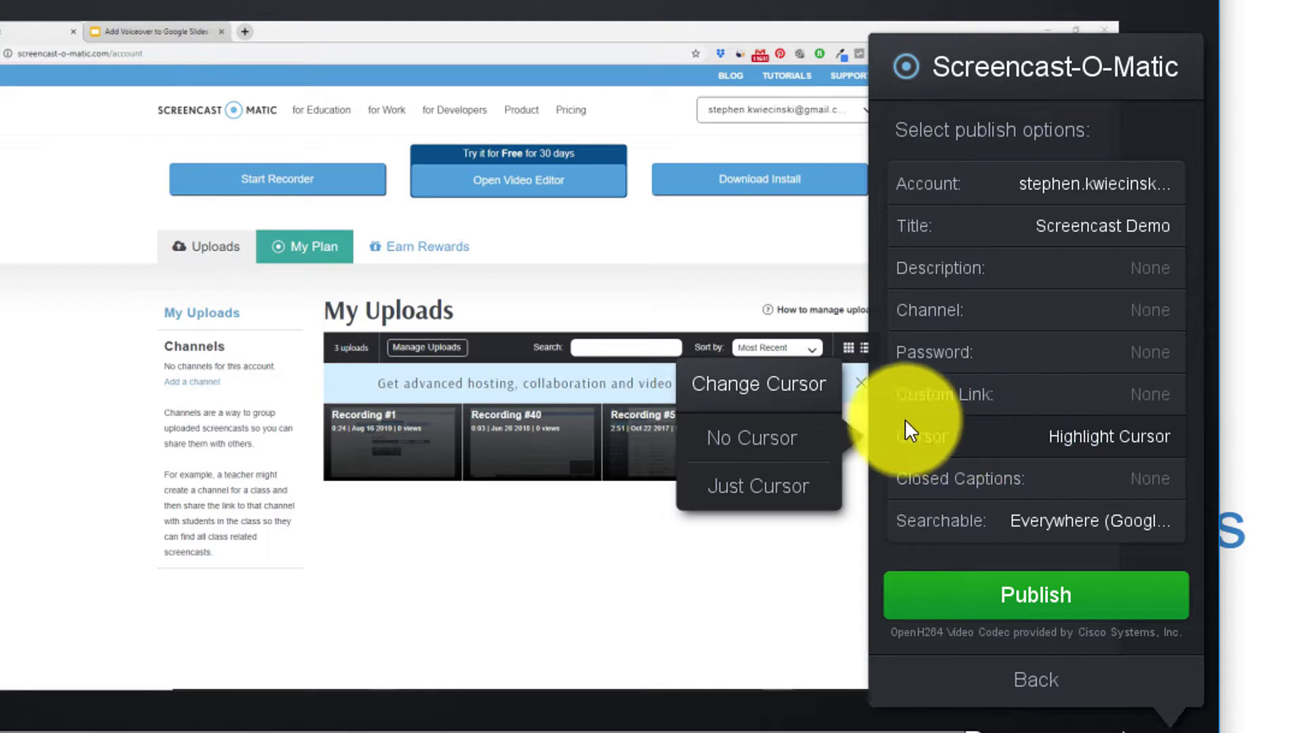
{"action": "mouse_move", "coordinate": [786, 494]}
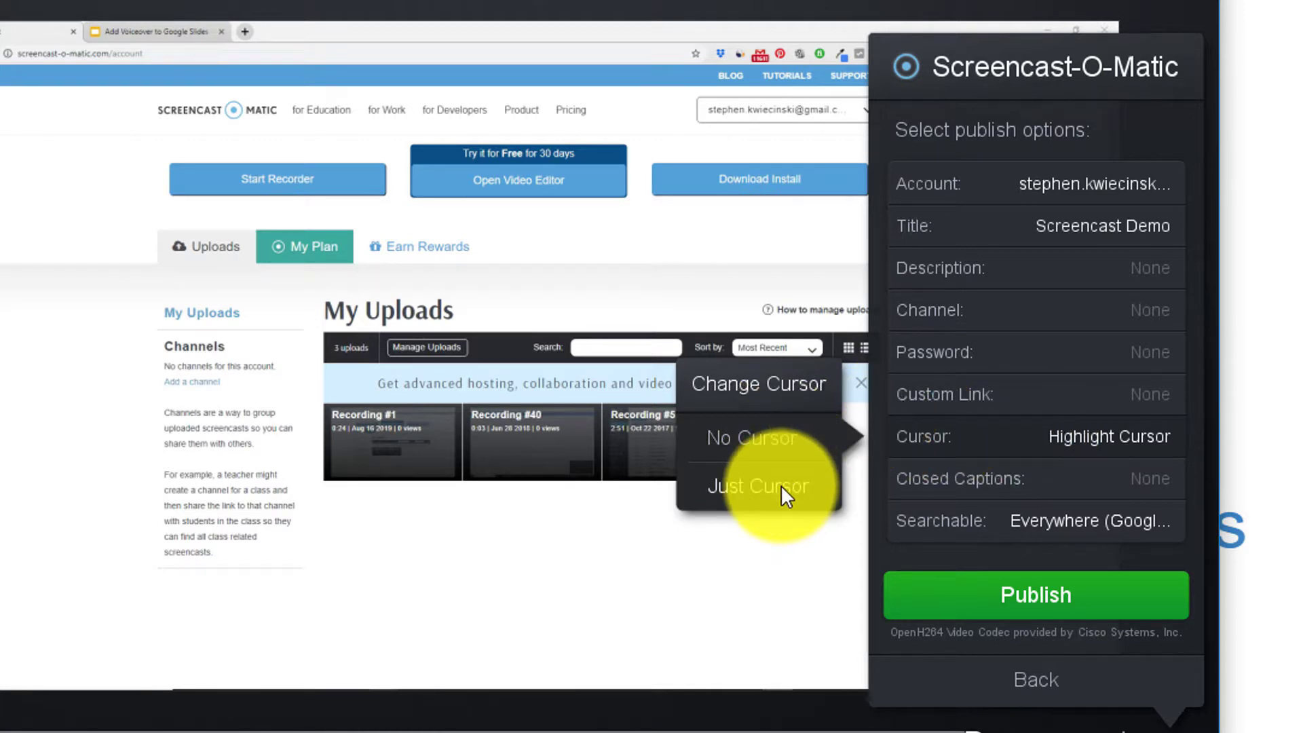
{"action": "mouse_move", "coordinate": [1051, 460]}
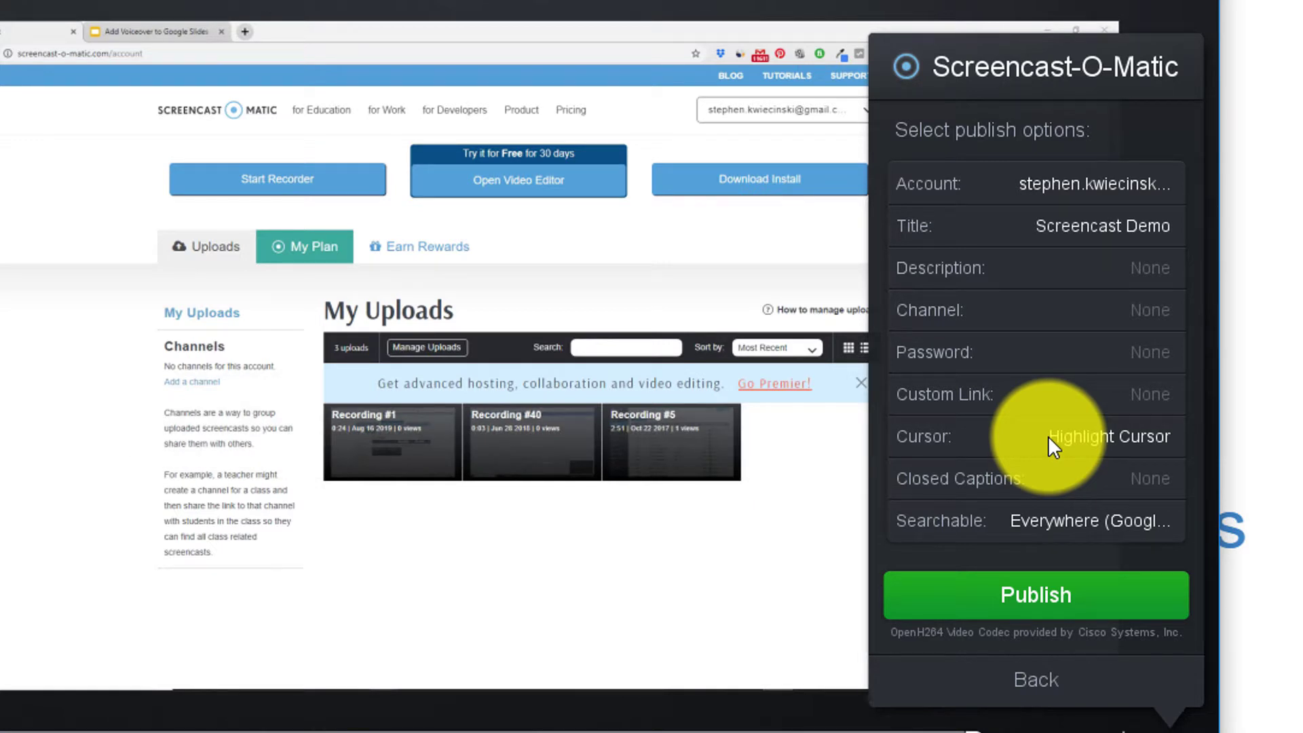
{"action": "mouse_move", "coordinate": [1036, 583]}
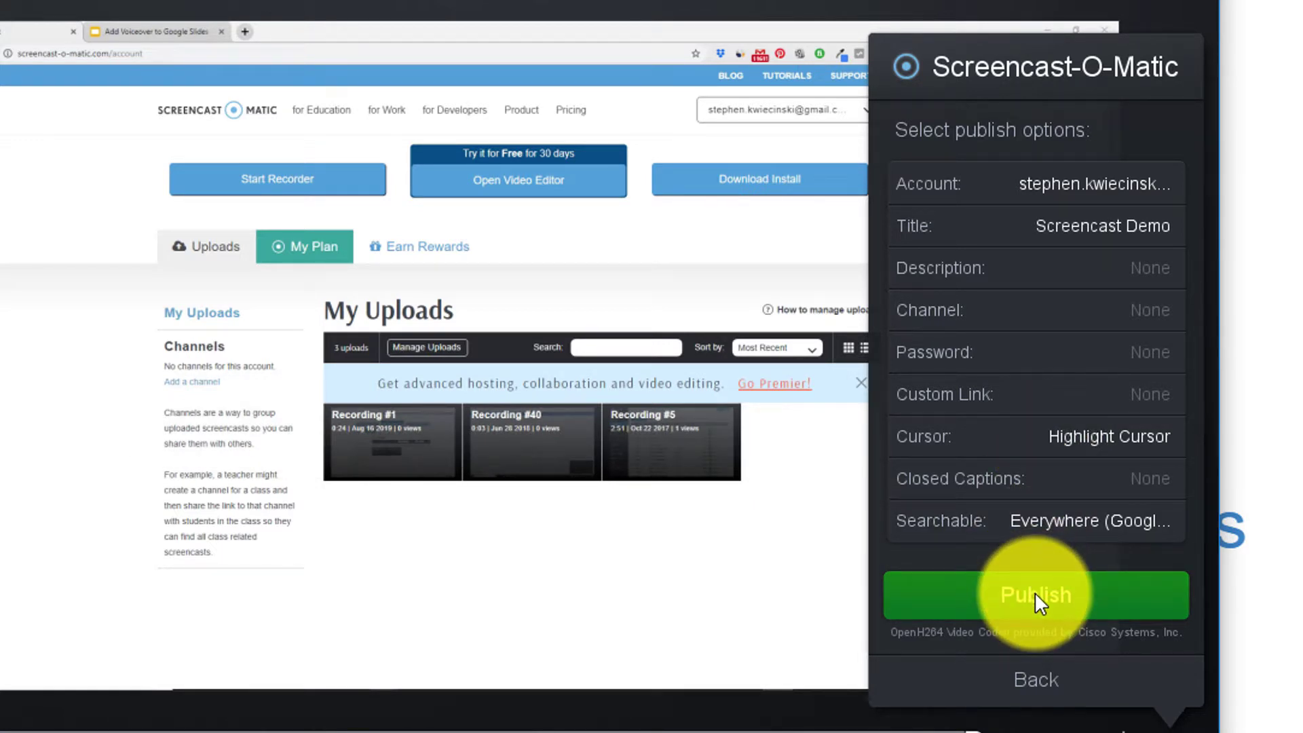
Step: Publish 'Screencast Demo' to the account and go to its uploaded watch page once encoding finishes
{"action": "left_click", "coordinate": [1034, 595]}
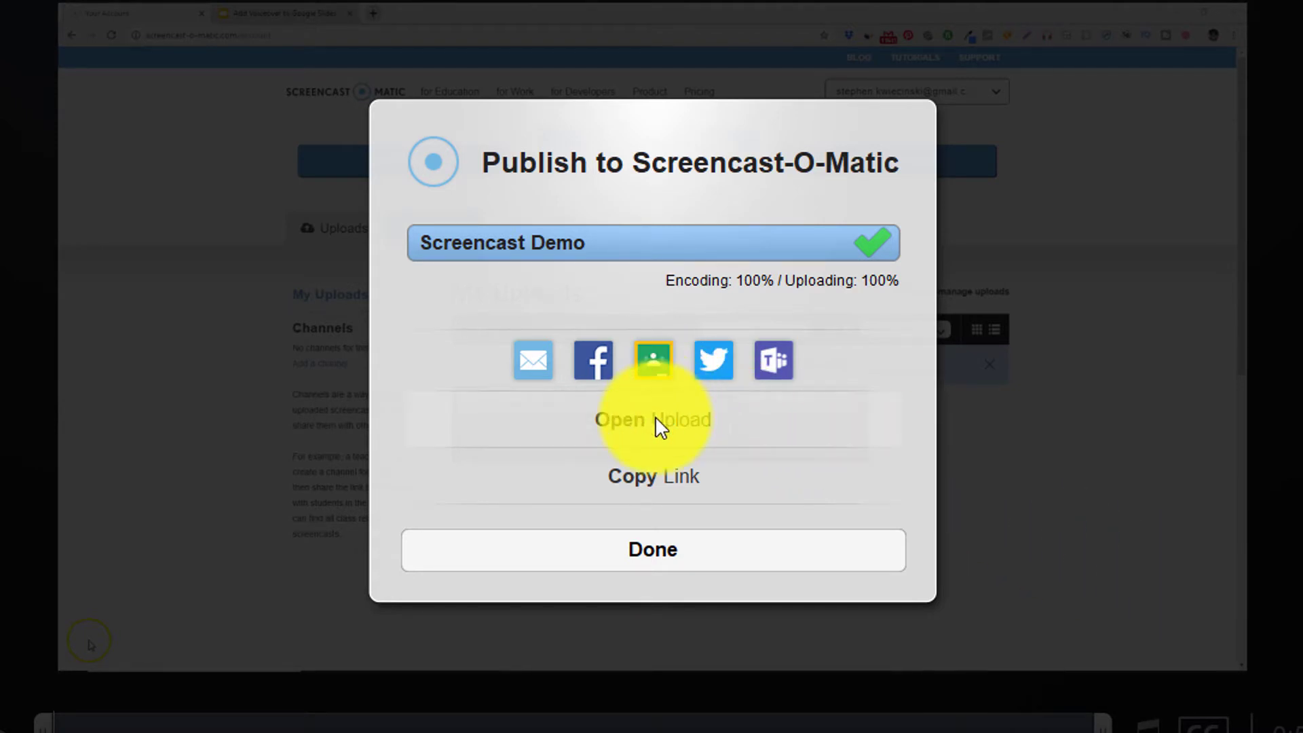
{"action": "left_click", "coordinate": [653, 420]}
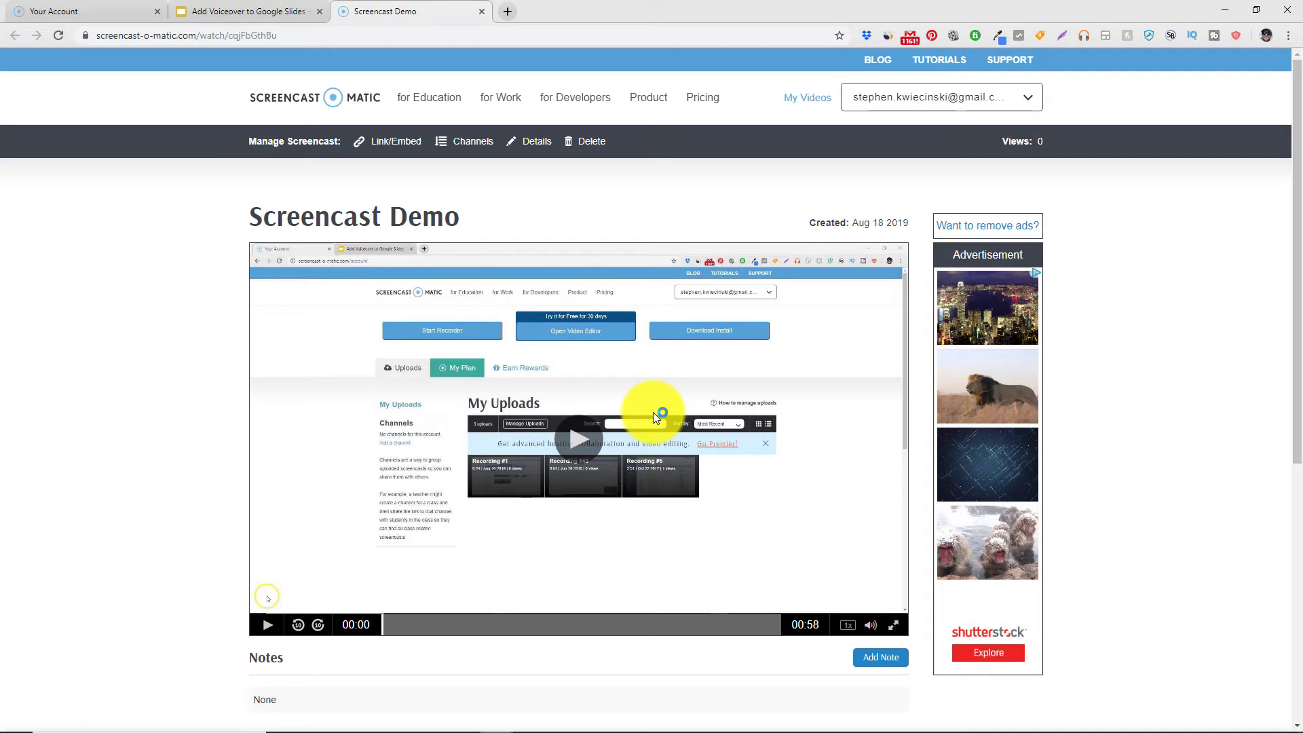
{"action": "mouse_move", "coordinate": [680, 463]}
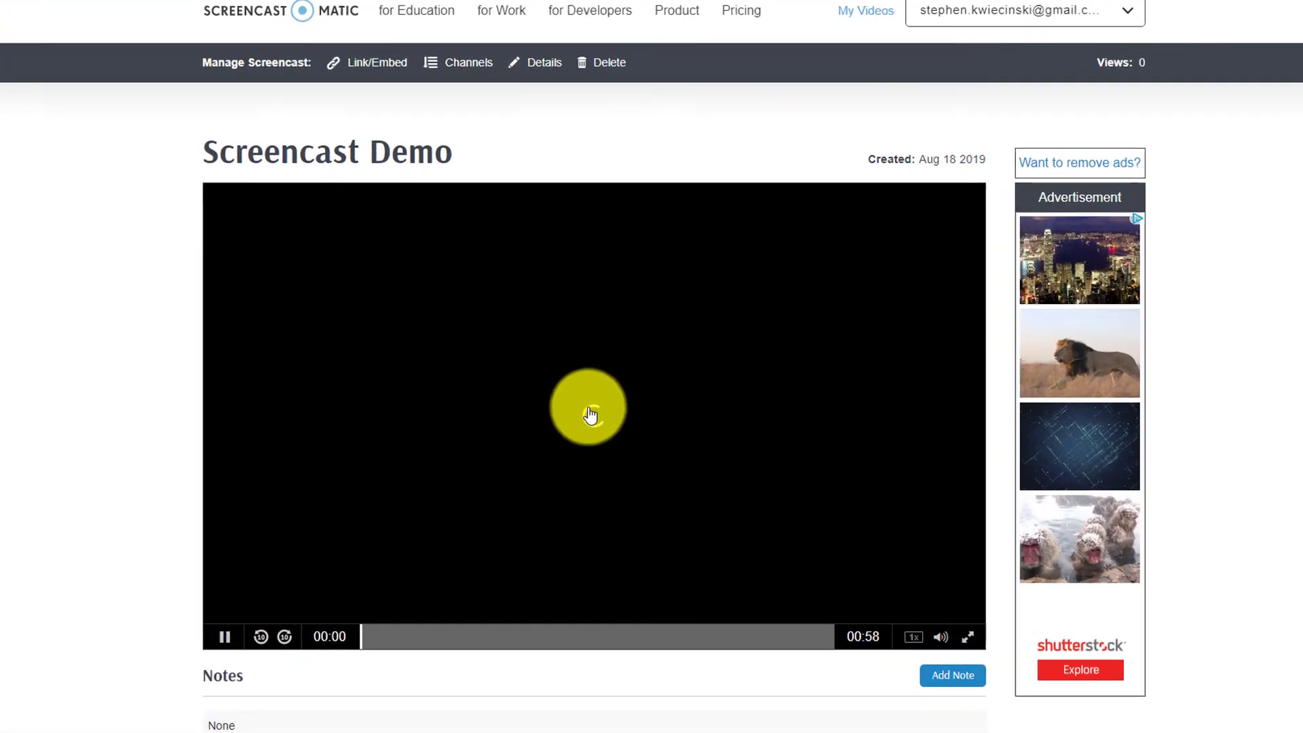
Step: Play the uploaded video, skip ahead along the progress bar to check slides and voiceover, then pause
{"action": "scroll", "scroll_direction": "down", "scroll_amount": 3}
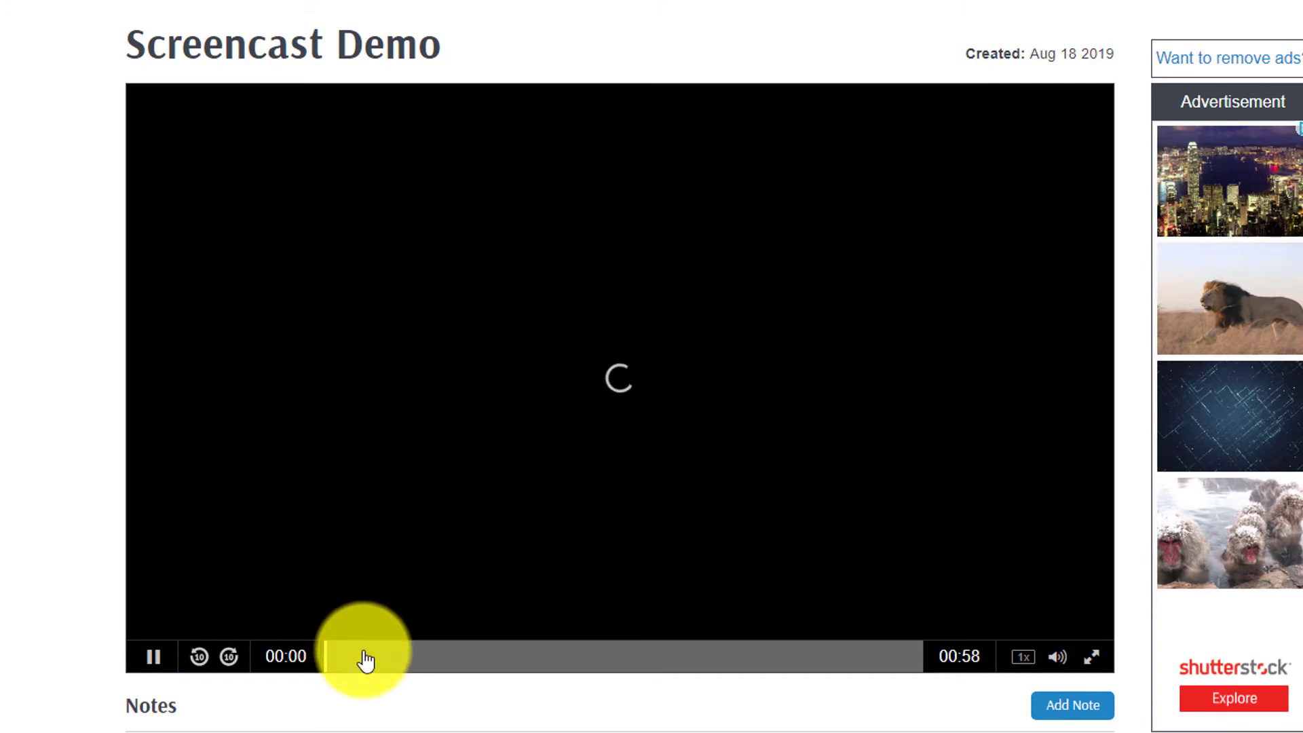
{"action": "left_click", "coordinate": [152, 657]}
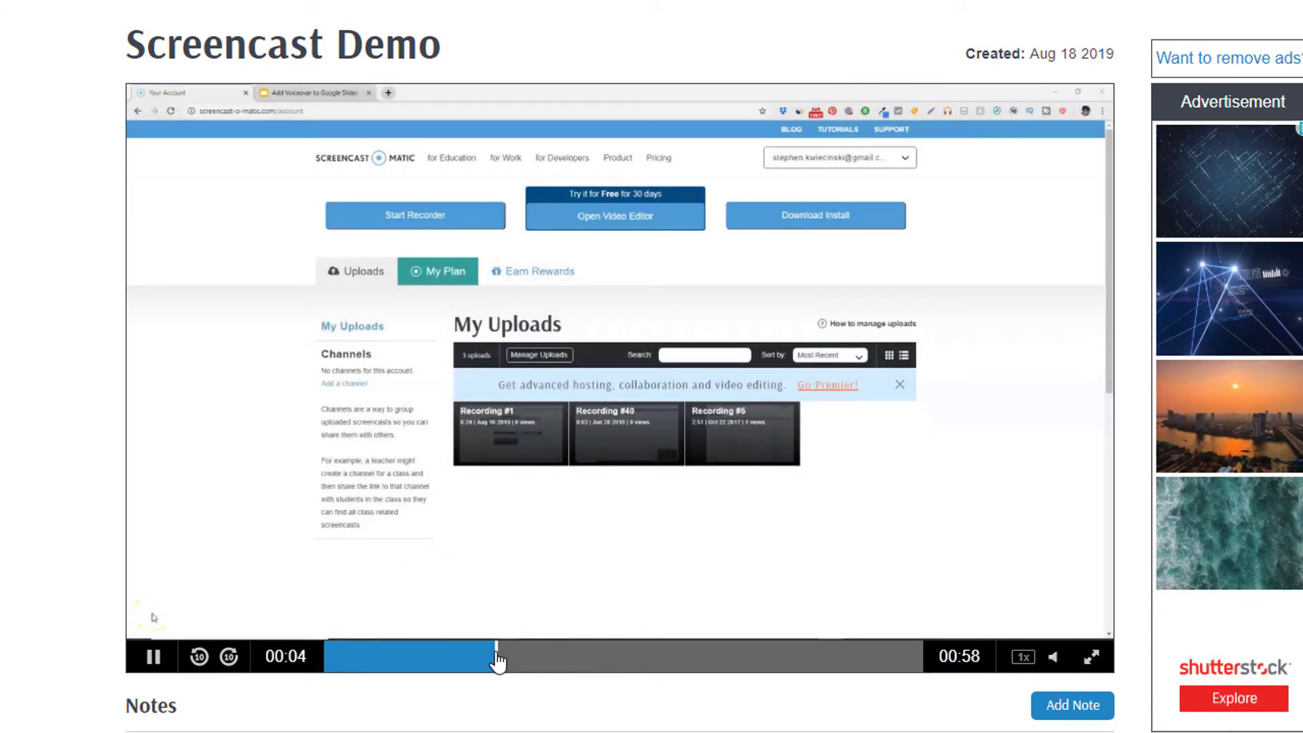
{"action": "left_click", "coordinate": [497, 657]}
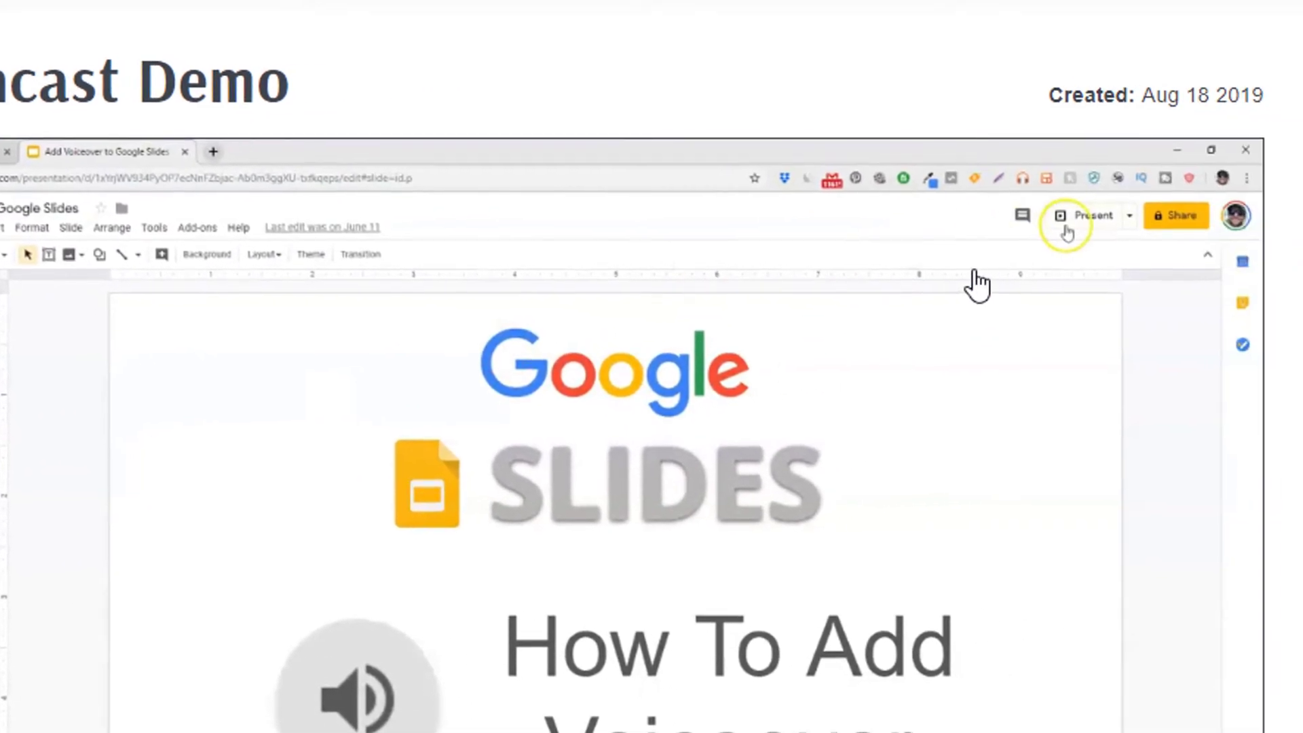
{"action": "left_click", "coordinate": [1093, 216]}
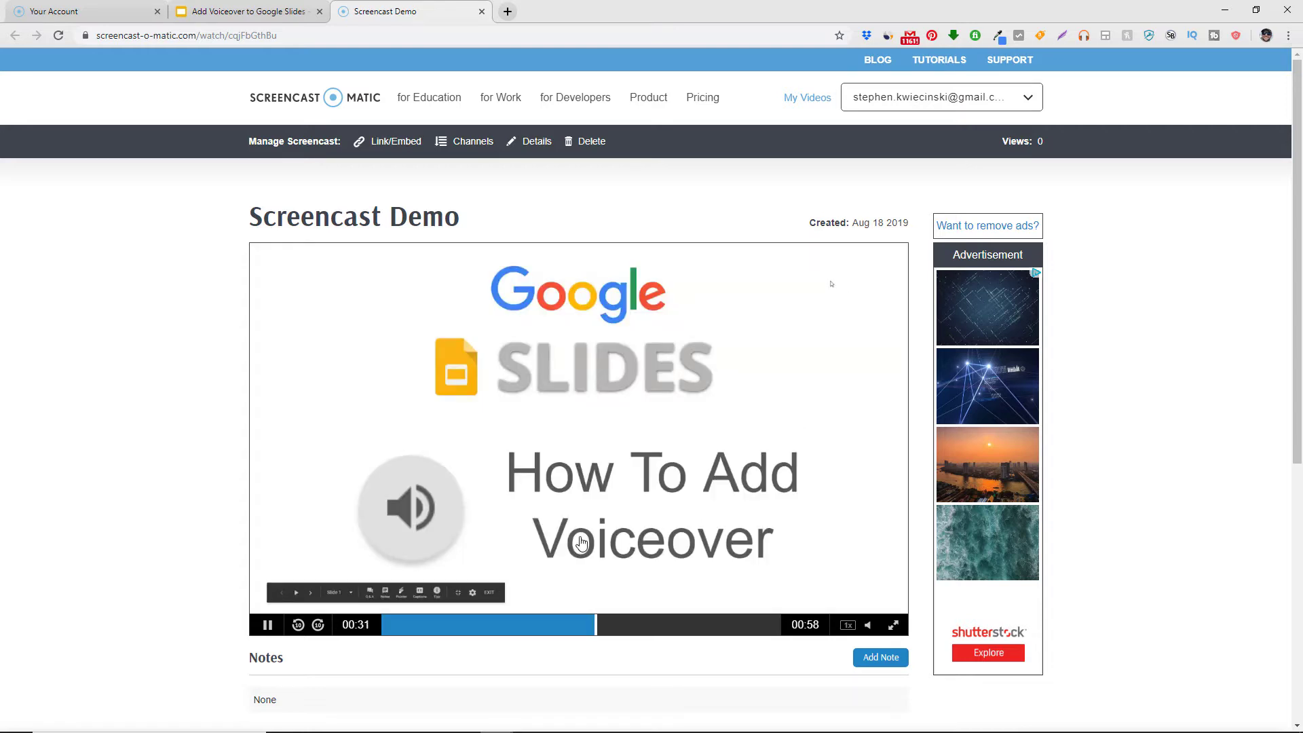
{"action": "left_click", "coordinate": [266, 624]}
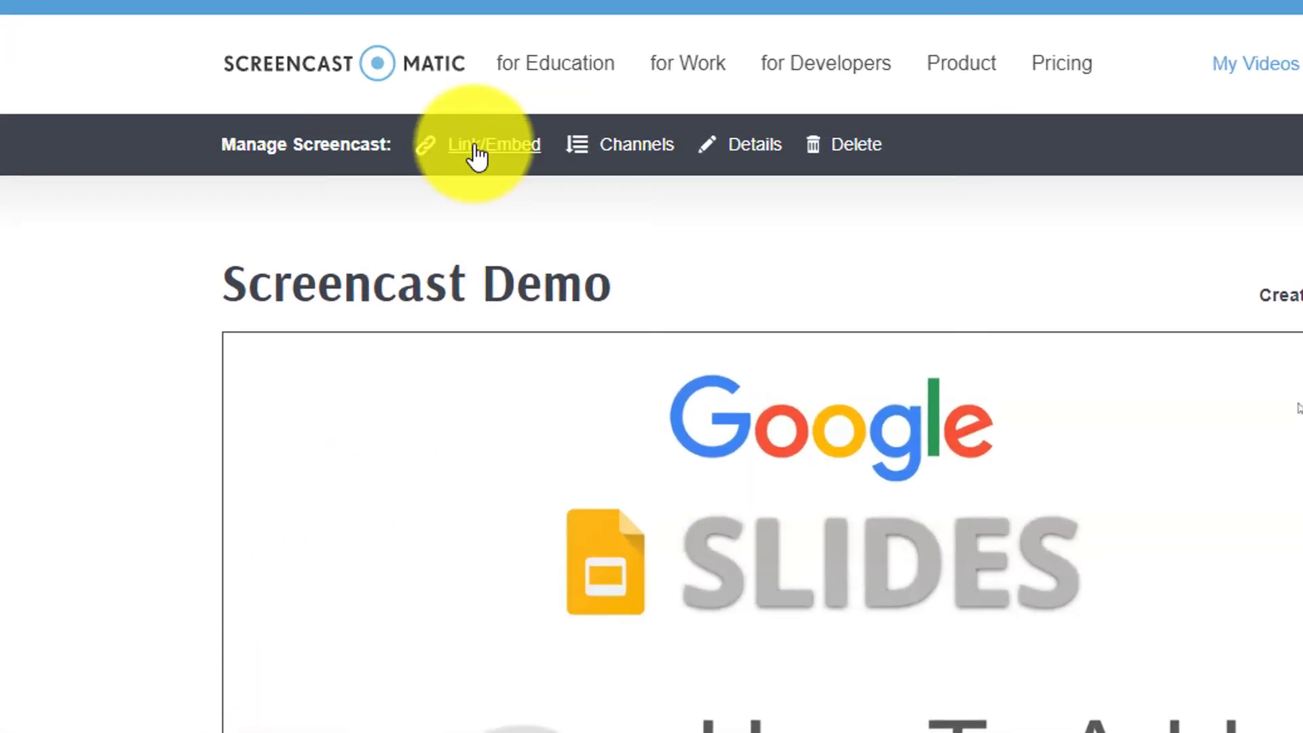
{"action": "mouse_move", "coordinate": [494, 144]}
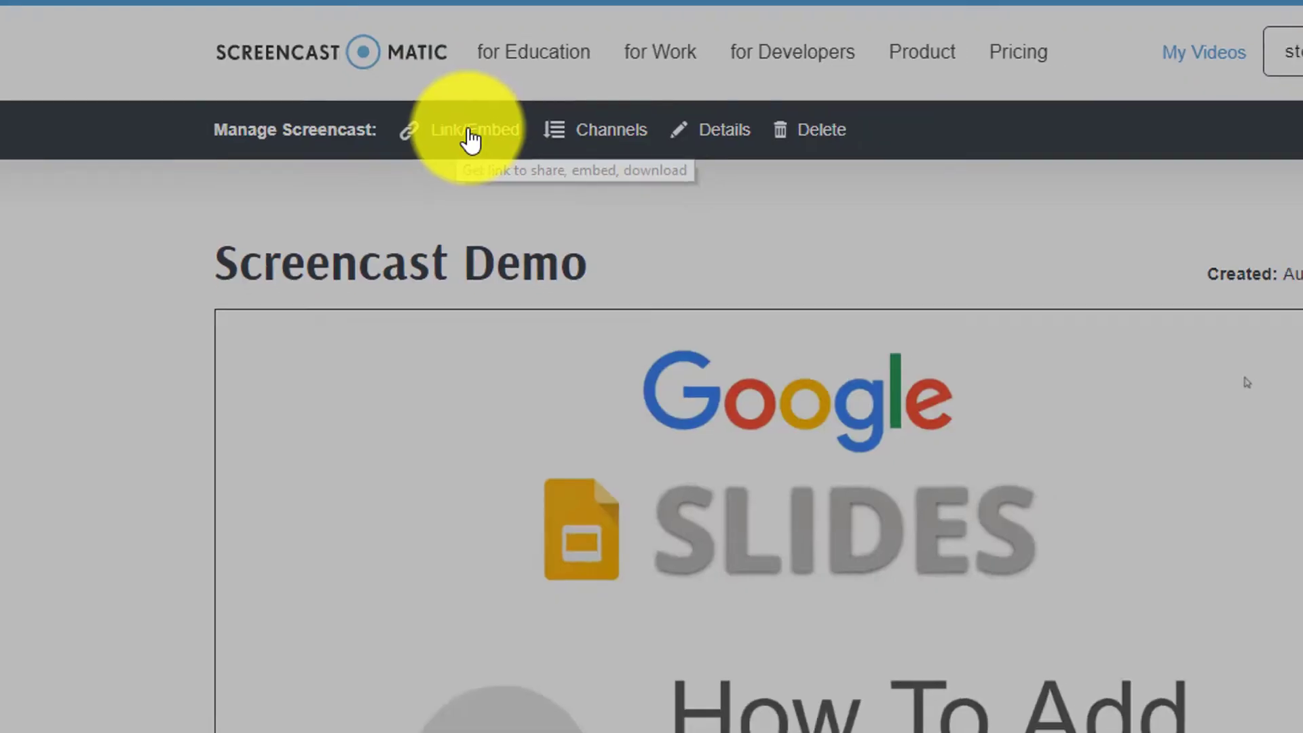
Step: Download 'Screencast Demo' as an MP4 from the Link/Embed sharing options
{"action": "left_click", "coordinate": [476, 130]}
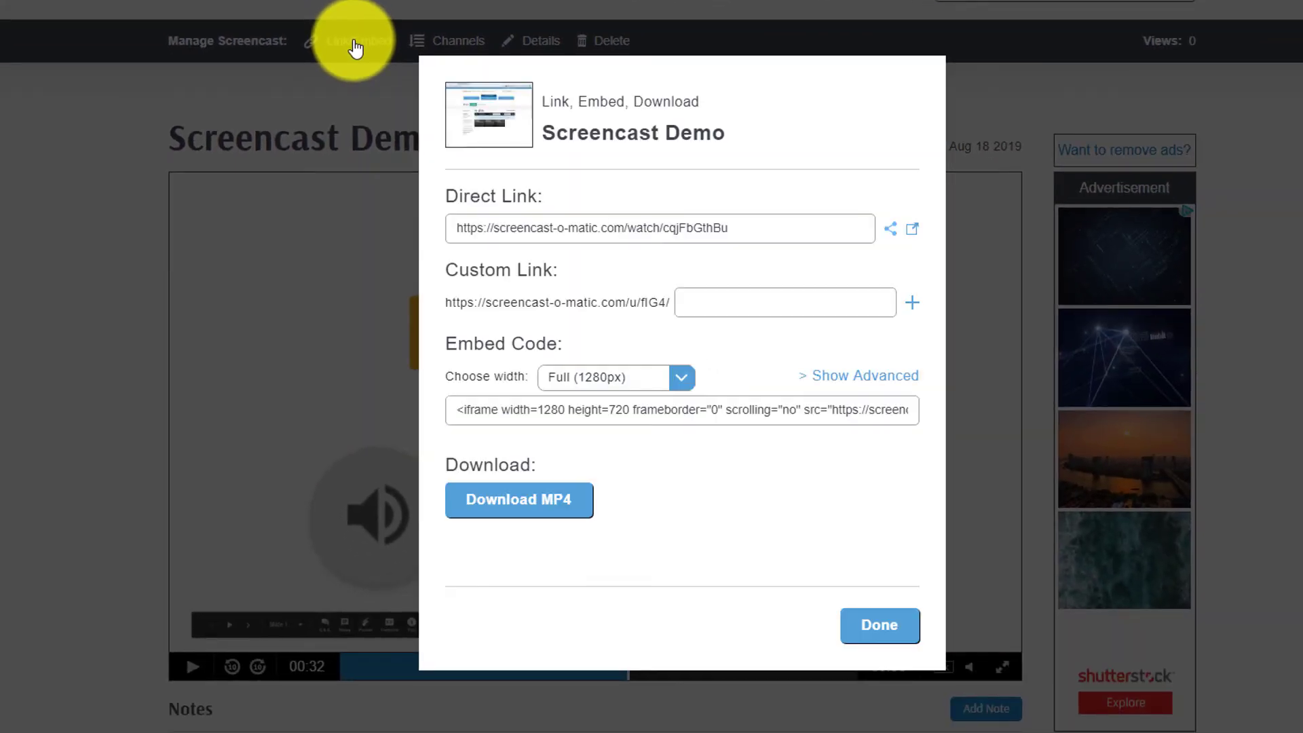
{"action": "mouse_move", "coordinate": [408, 210]}
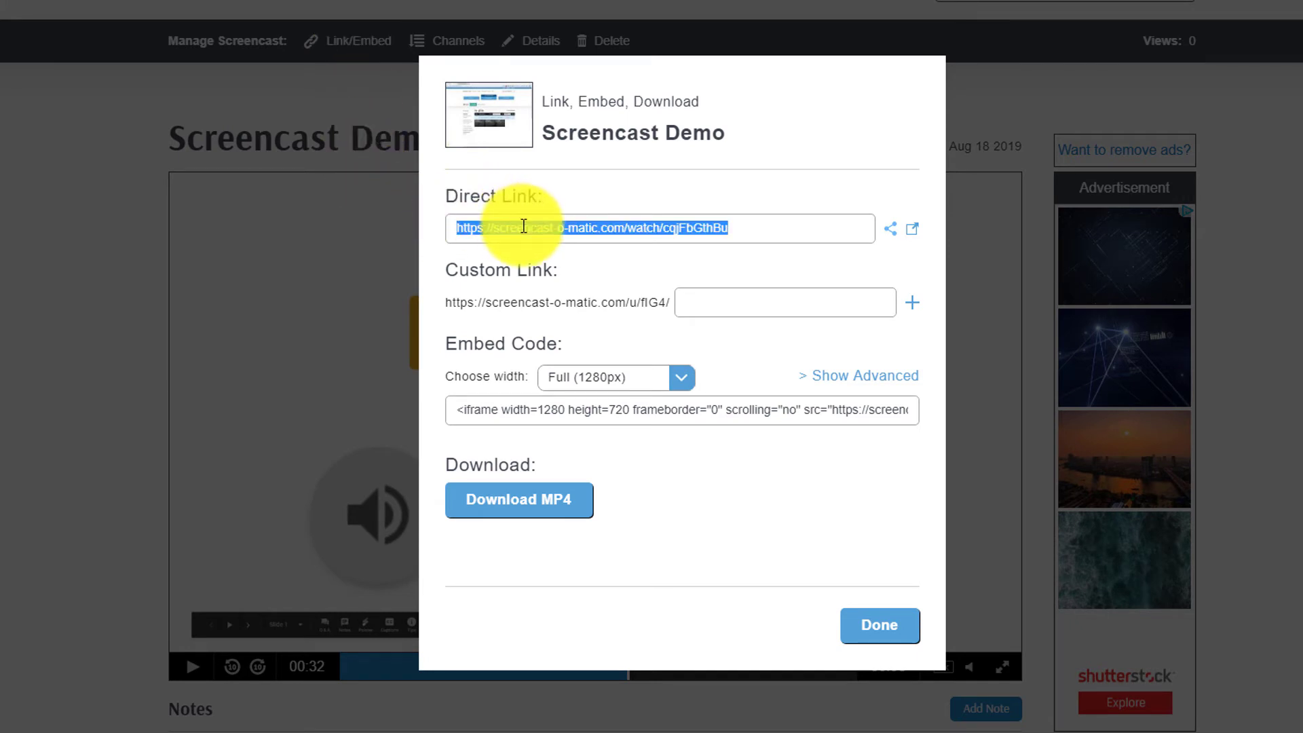
{"action": "mouse_move", "coordinate": [539, 249]}
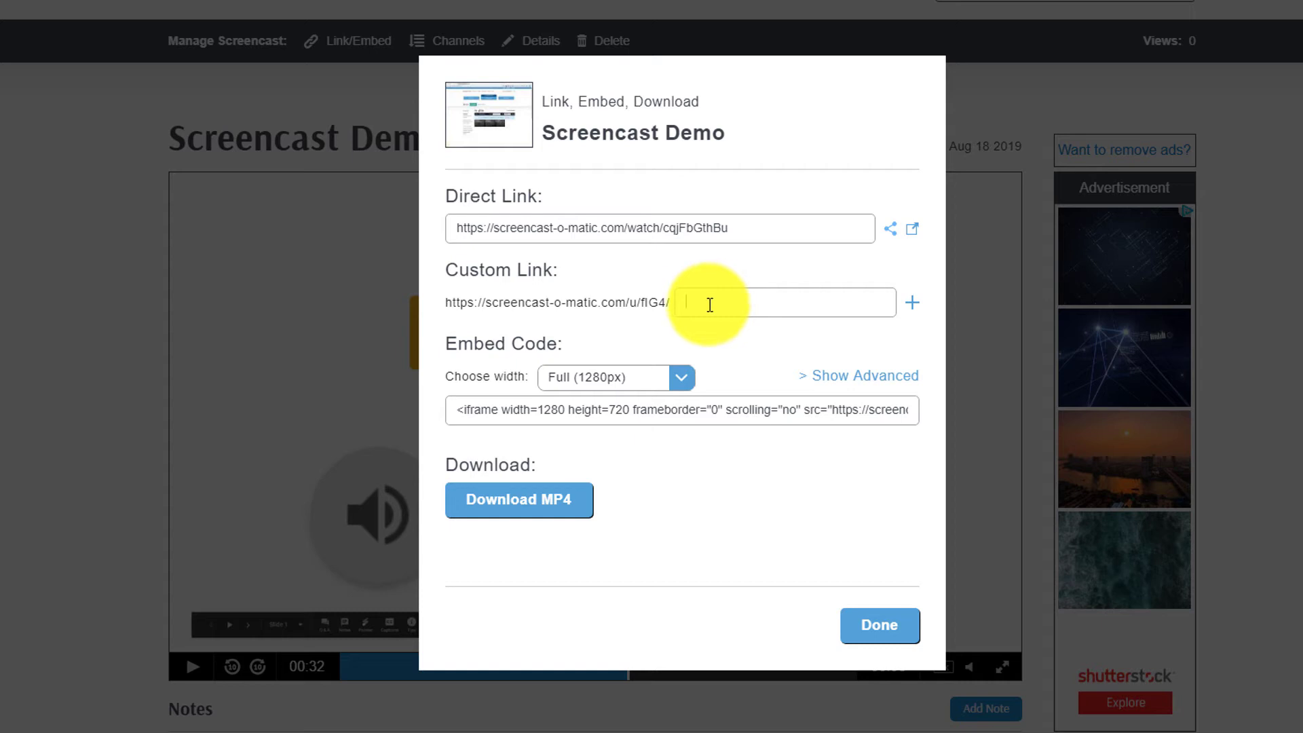
{"action": "mouse_move", "coordinate": [548, 500]}
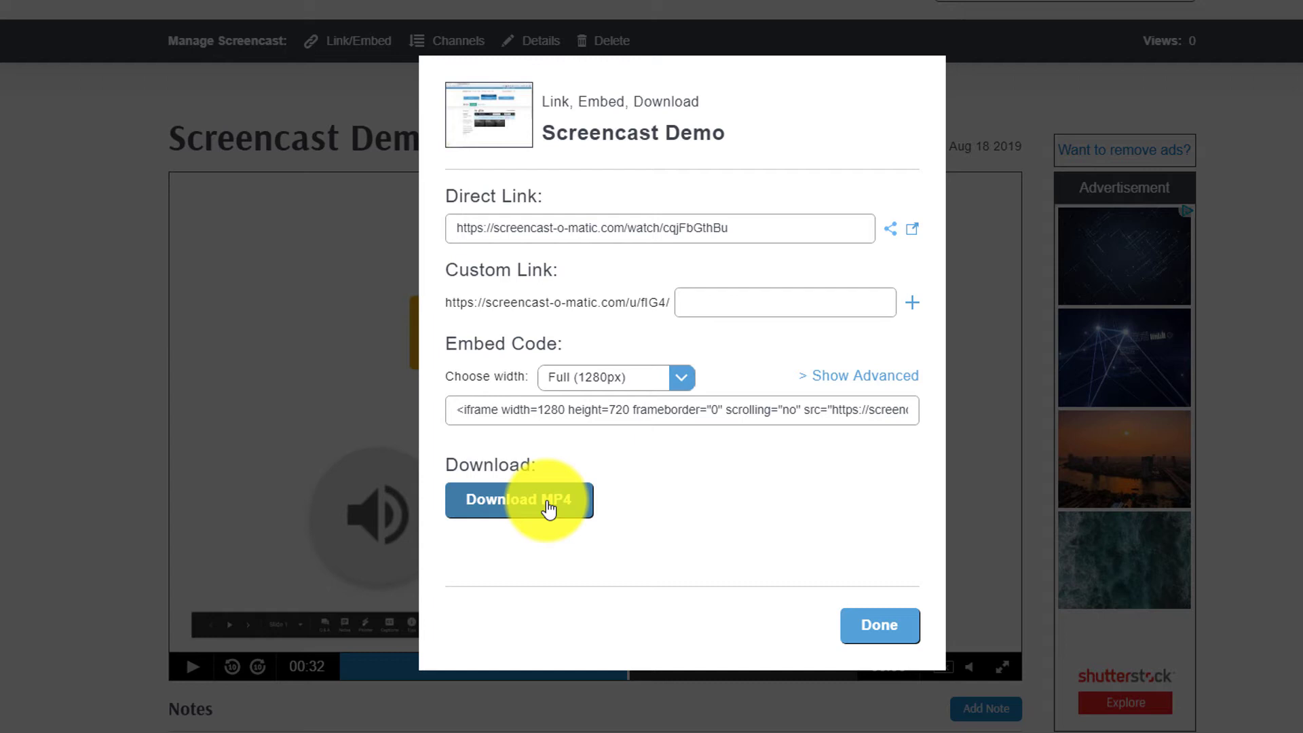
{"action": "left_click", "coordinate": [518, 500]}
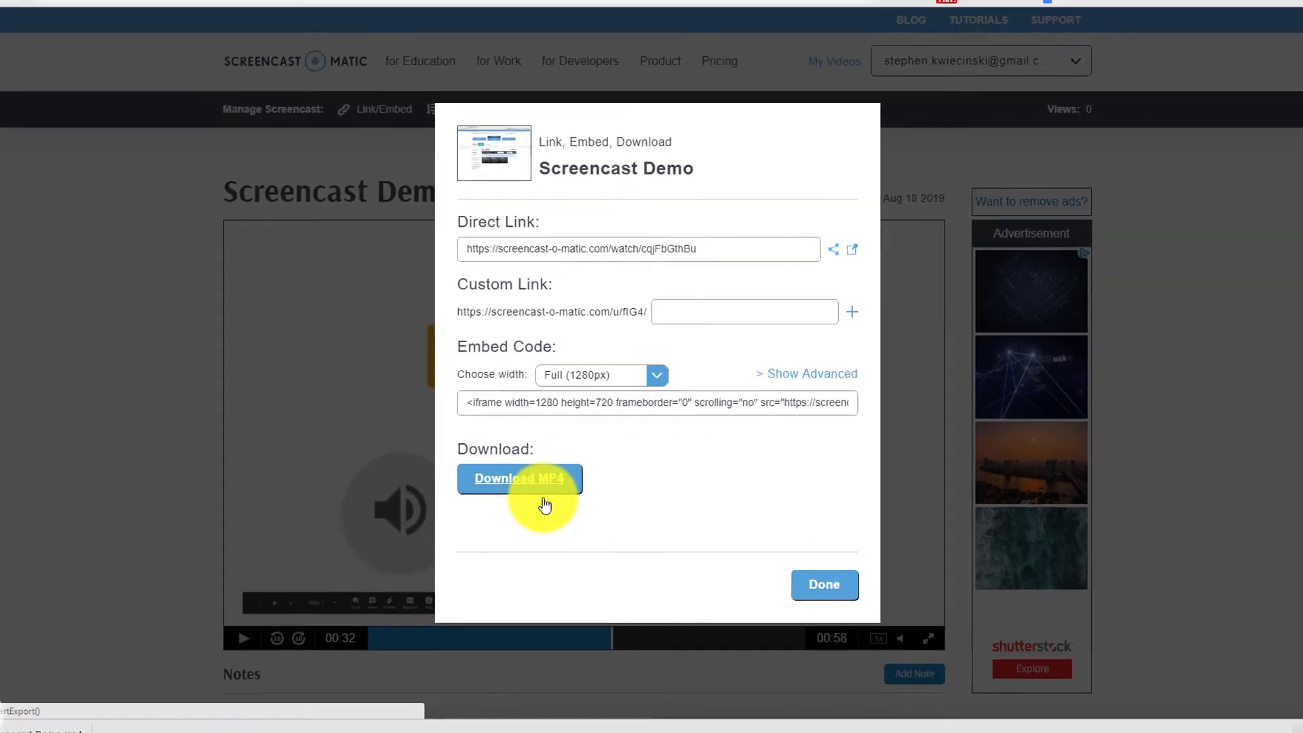
{"action": "left_click", "coordinate": [520, 479]}
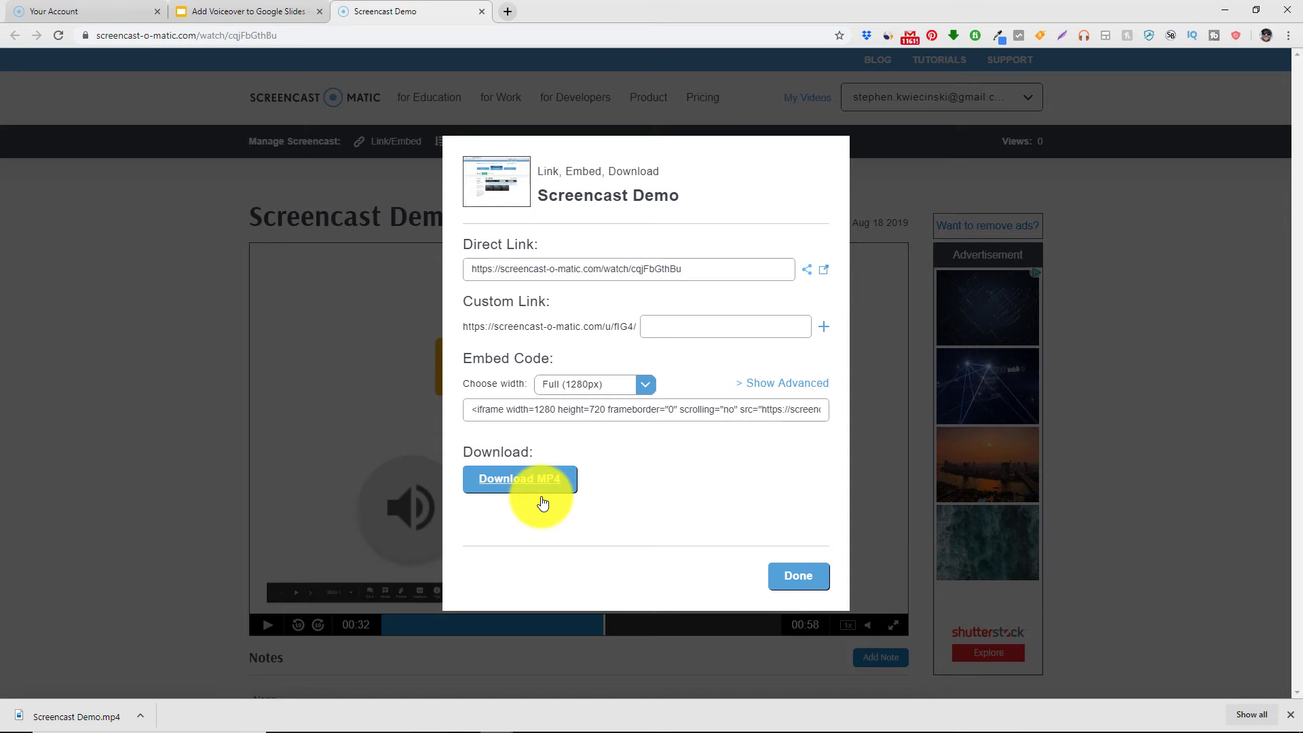
Step: Close the sharing dialog and return to My Uploads, now listing Screencast Demo first of four
{"action": "left_click", "coordinate": [796, 576]}
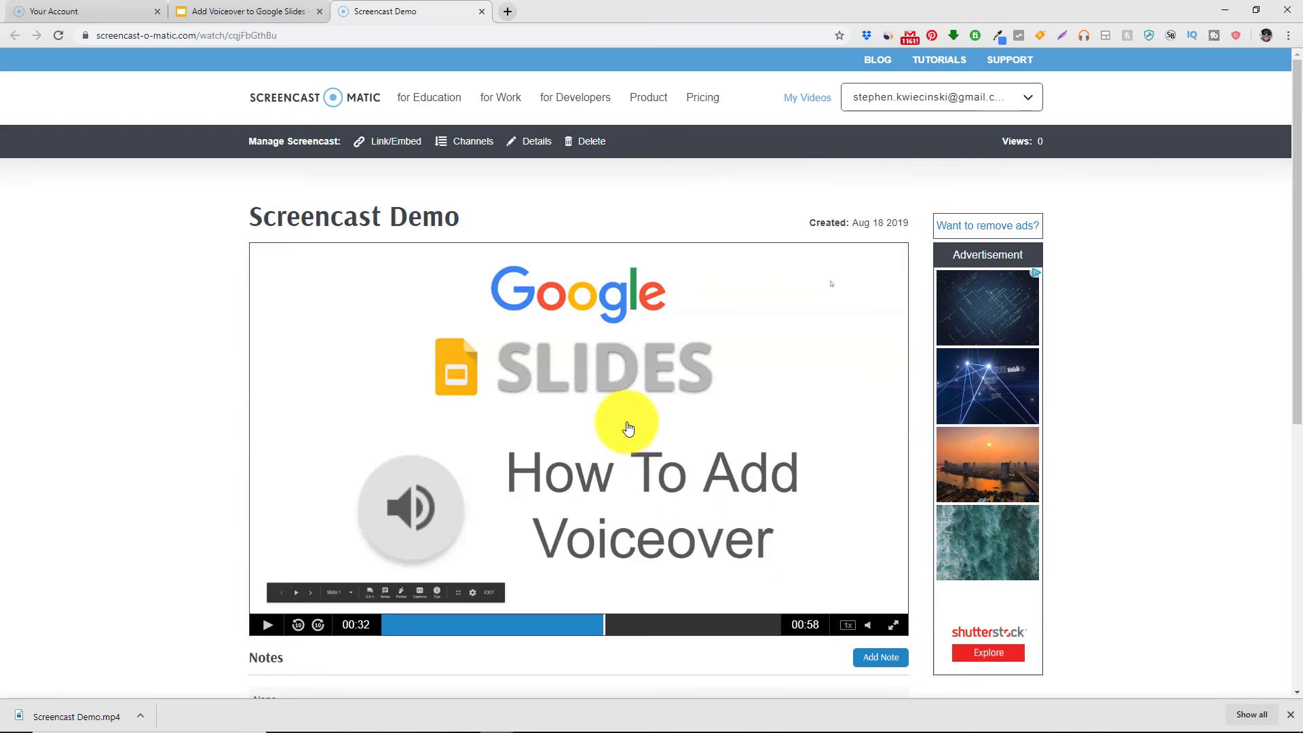
{"action": "mouse_move", "coordinate": [330, 144]}
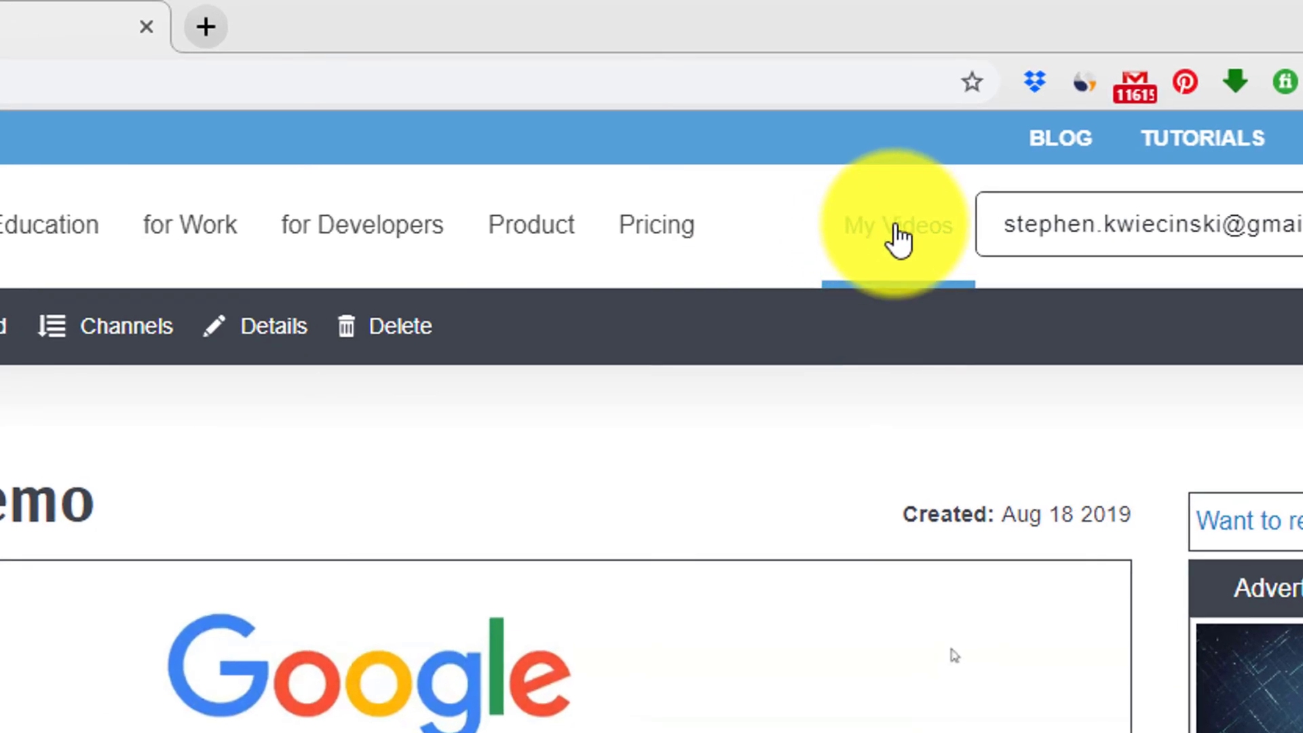
{"action": "left_click", "coordinate": [896, 224]}
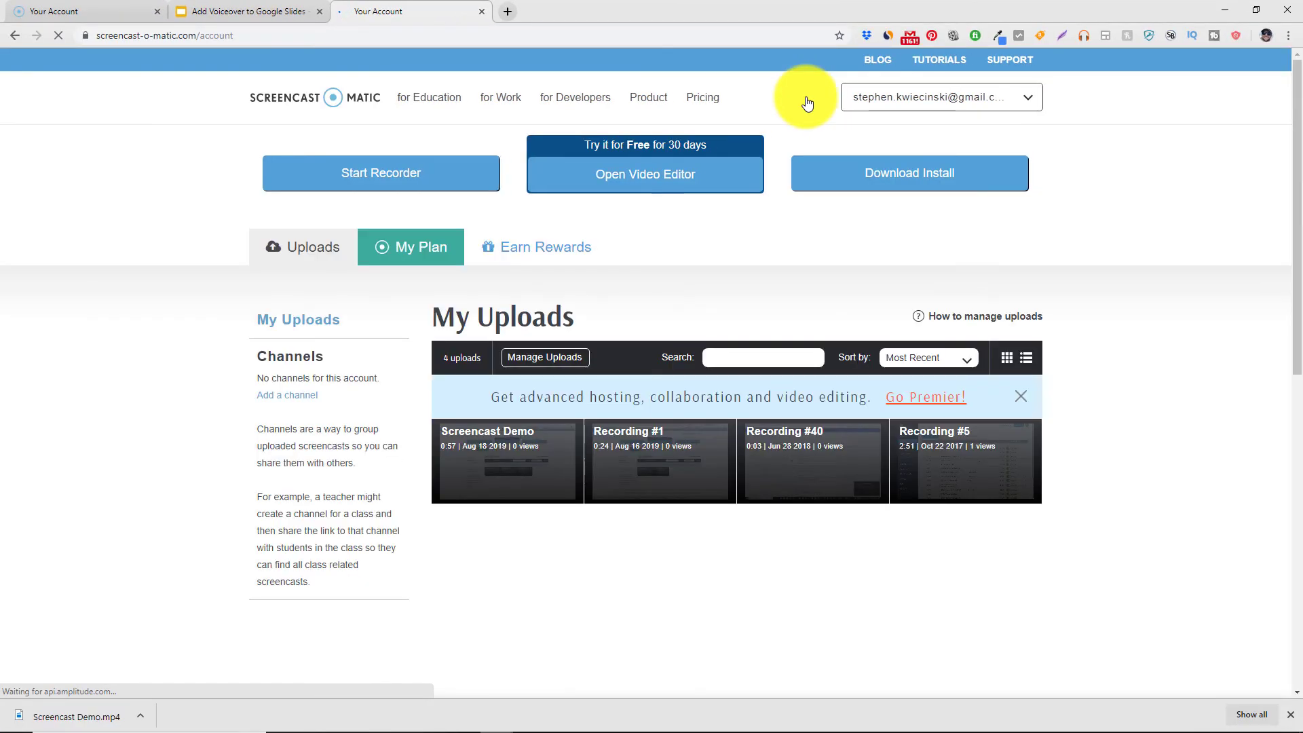